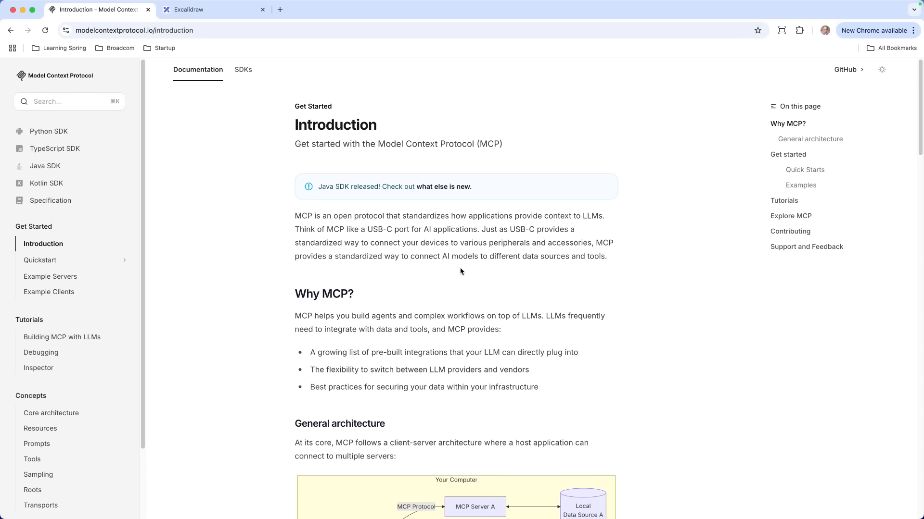
mouse_move(314, 248)
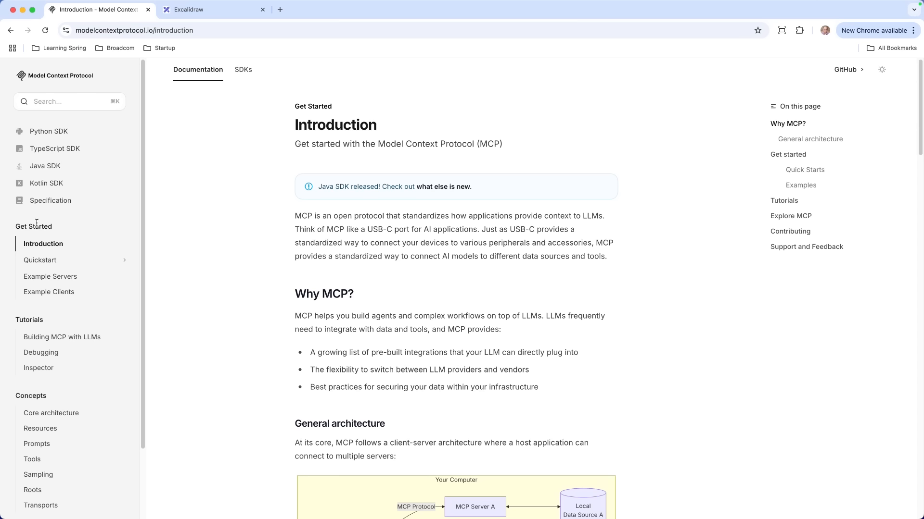
mouse_move(59, 198)
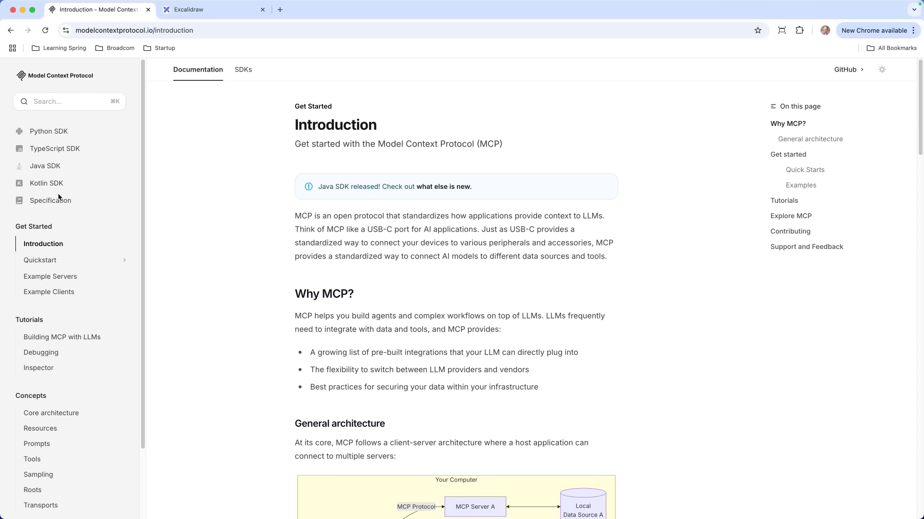
mouse_move(113, 183)
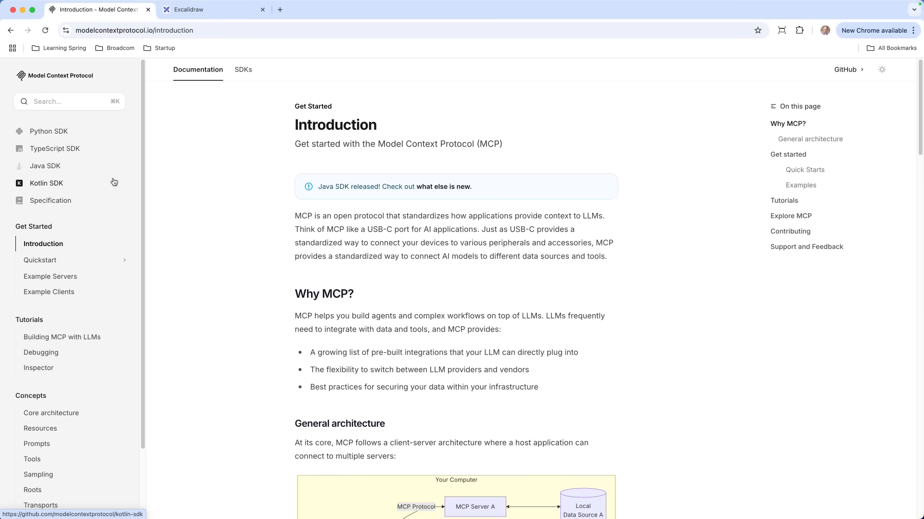
mouse_move(70, 171)
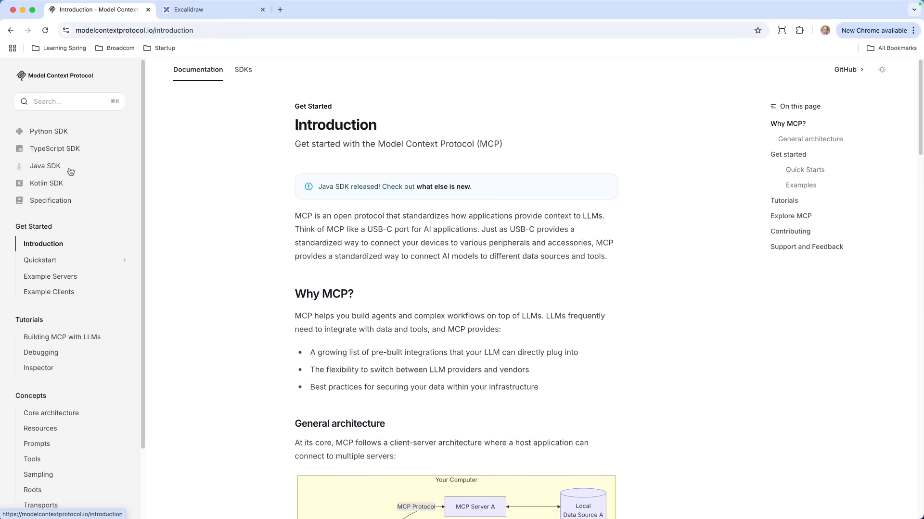
- Bring the Excalidraw MCP explainer board into view after a look at the Java SDK repository
click(280, 10)
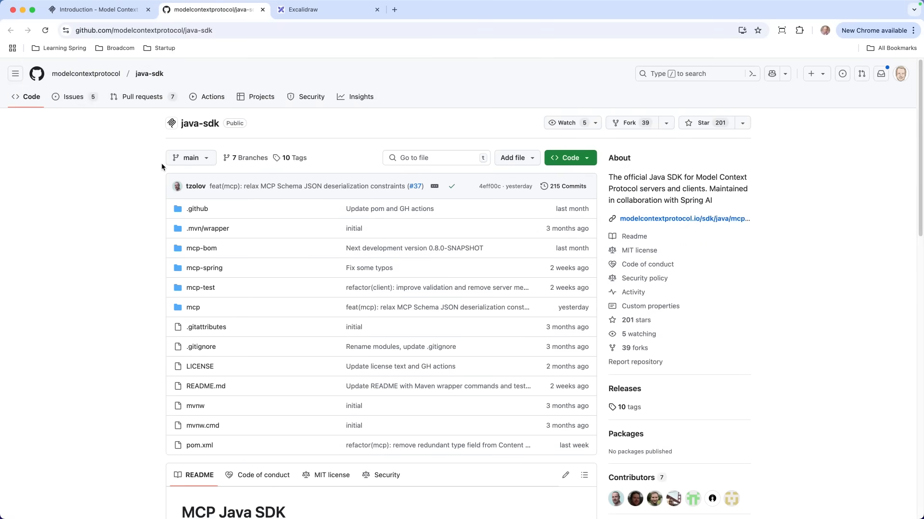
scroll(down, 3)
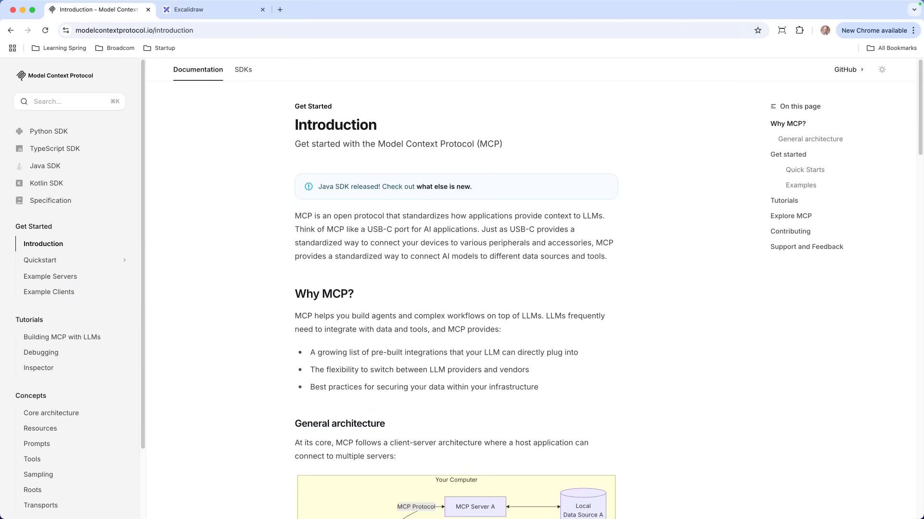
mouse_move(41, 261)
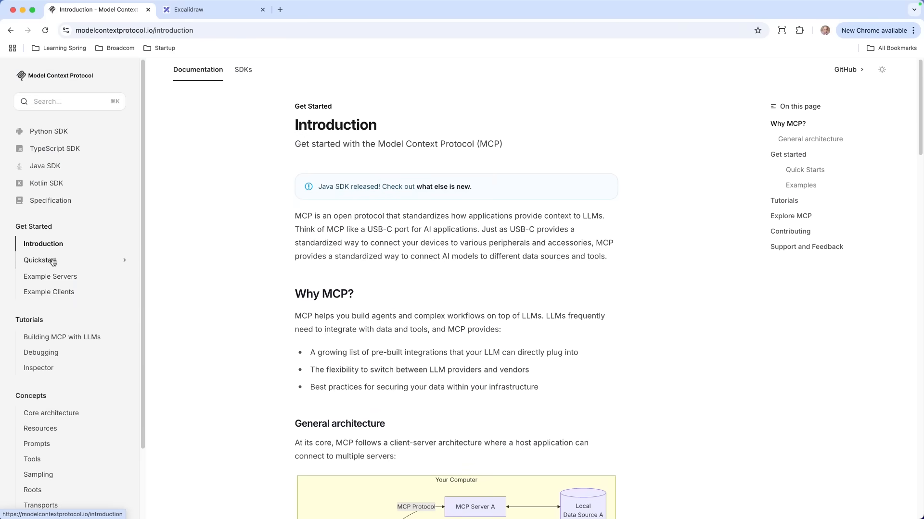
mouse_move(62, 293)
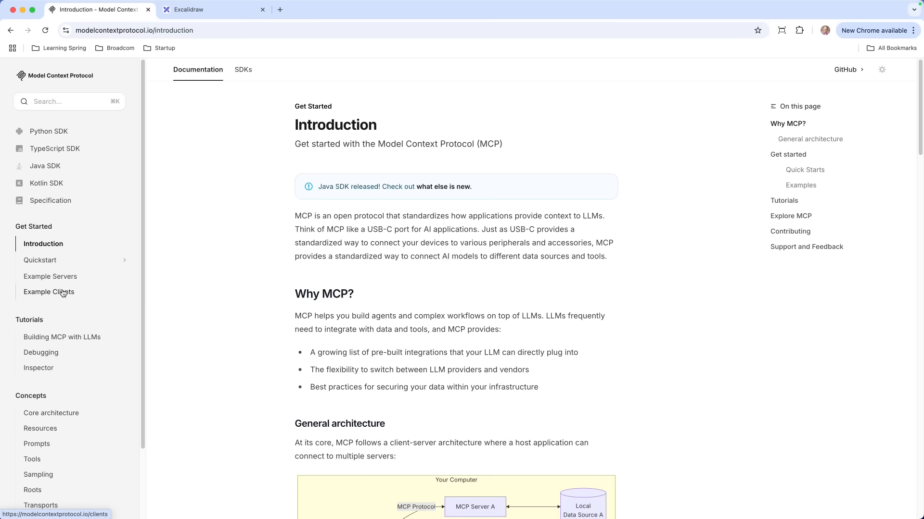
mouse_move(258, 246)
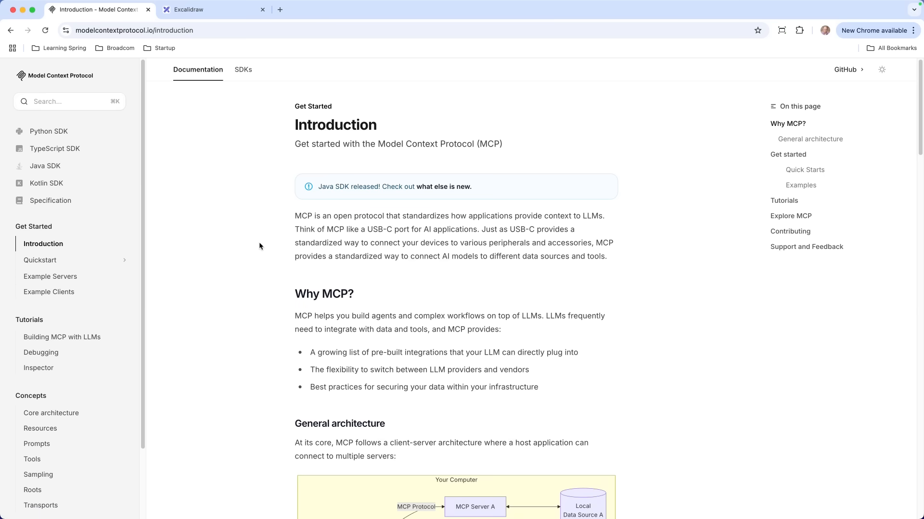
click(213, 10)
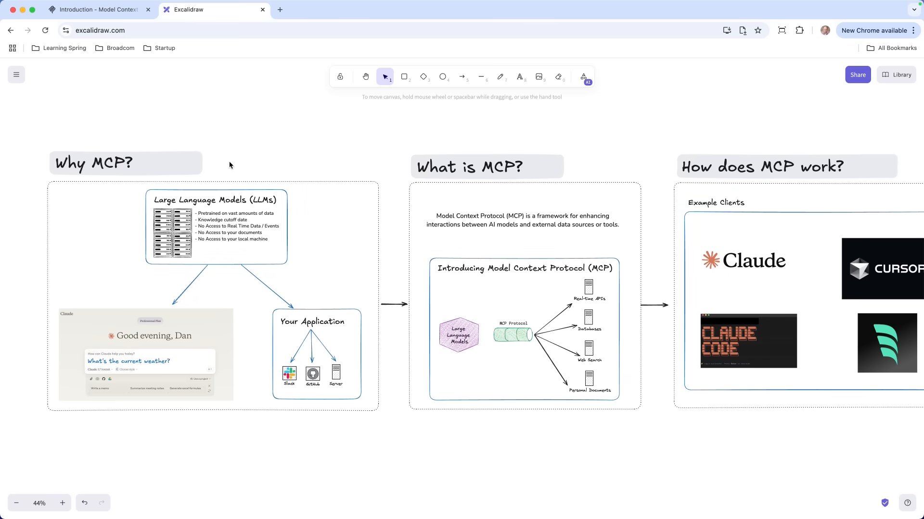
scroll(down, 3)
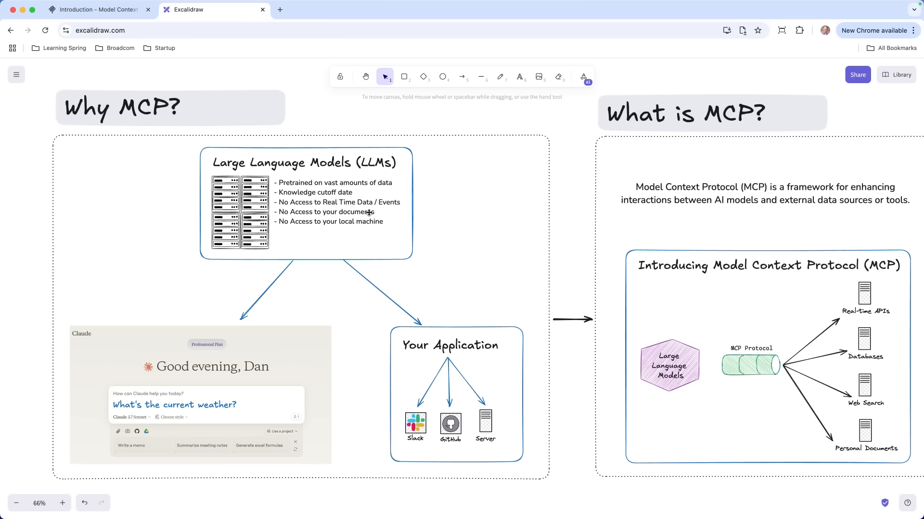
mouse_move(306, 222)
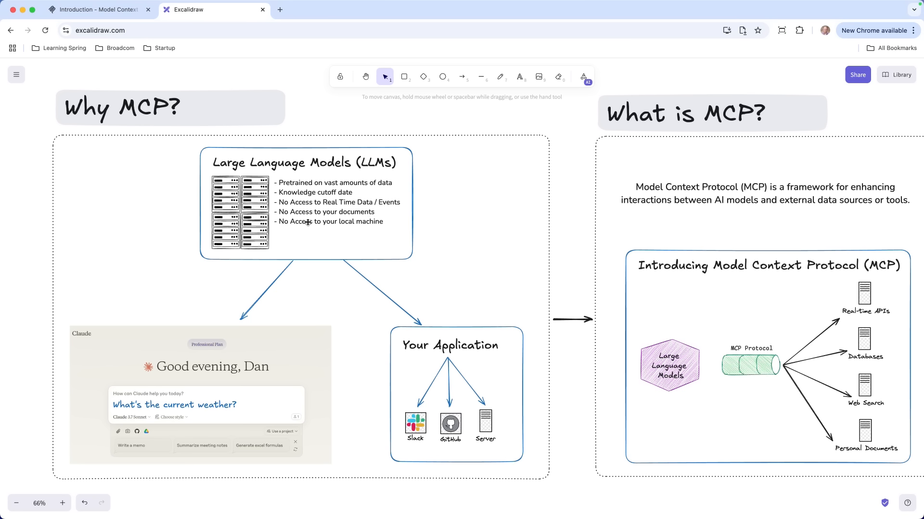
mouse_move(305, 217)
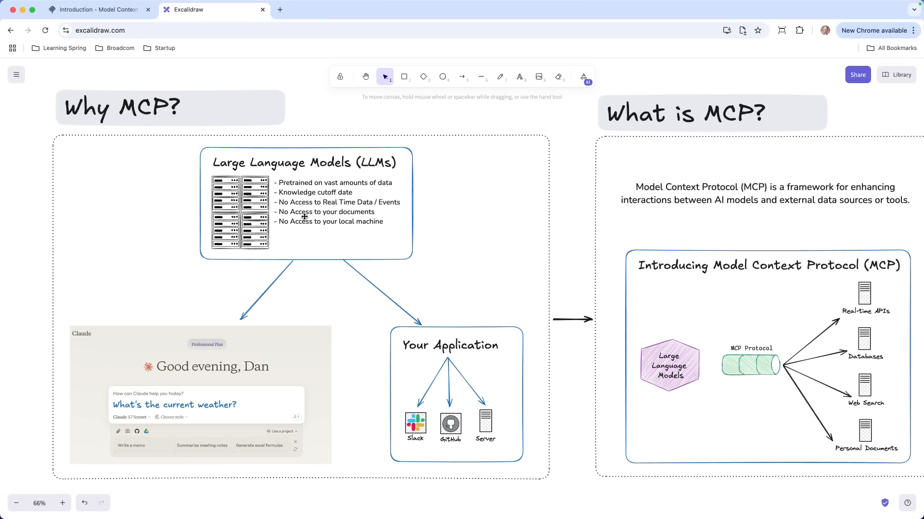
mouse_move(299, 248)
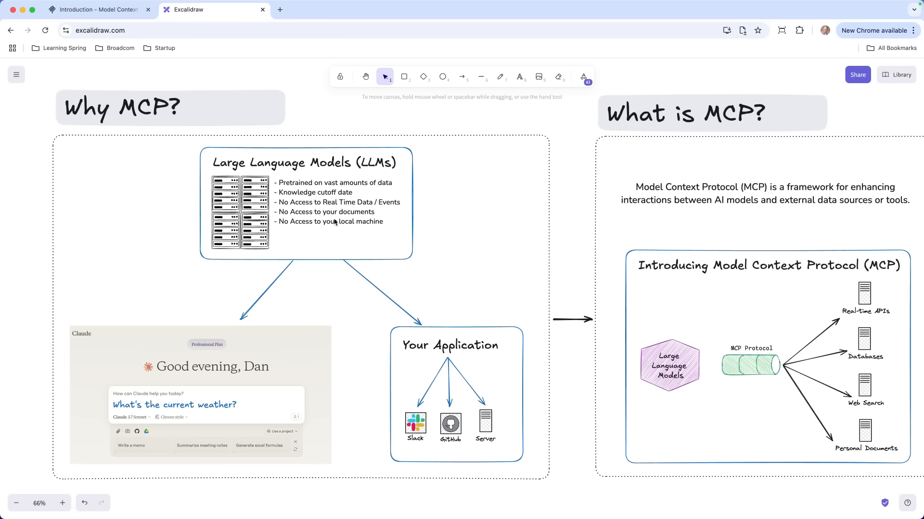
mouse_move(348, 258)
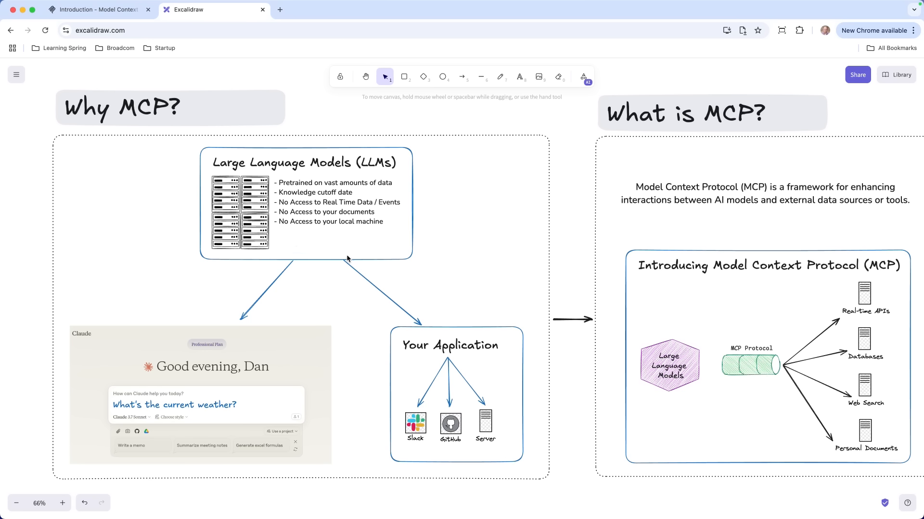
mouse_move(280, 230)
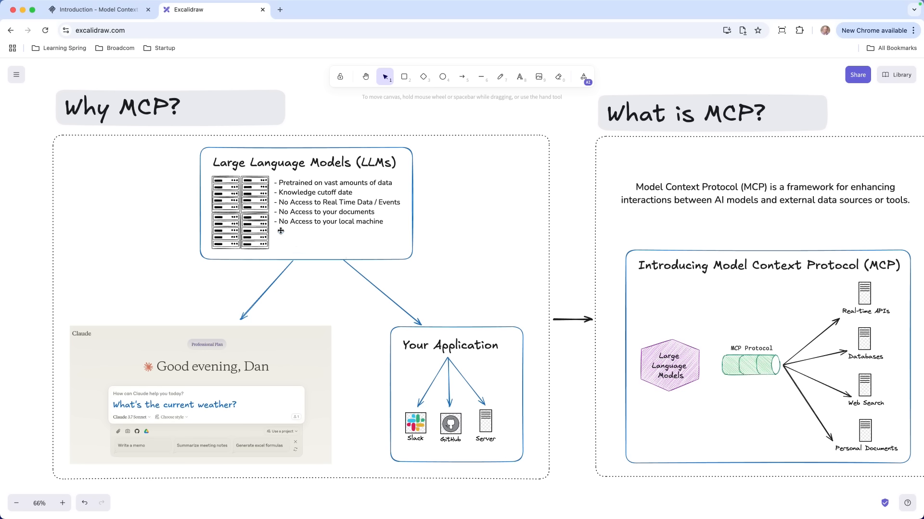
mouse_move(234, 374)
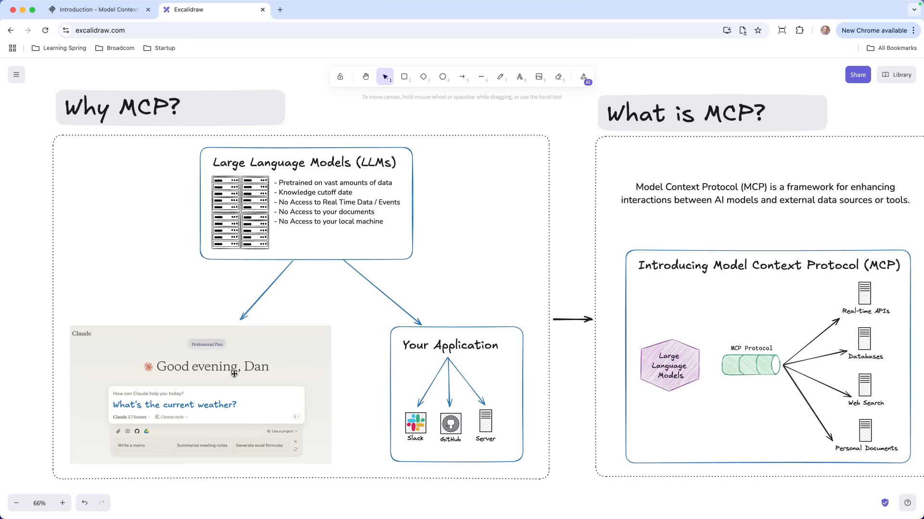
mouse_move(534, 408)
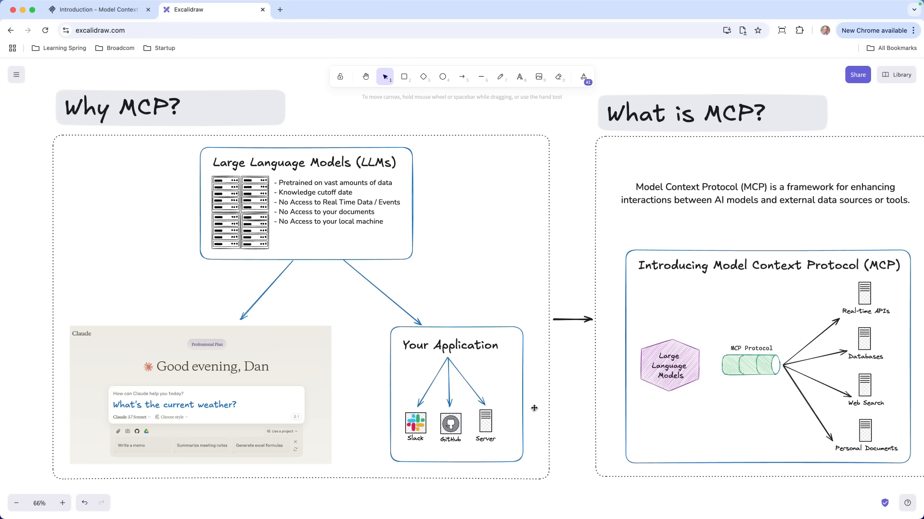
mouse_move(470, 371)
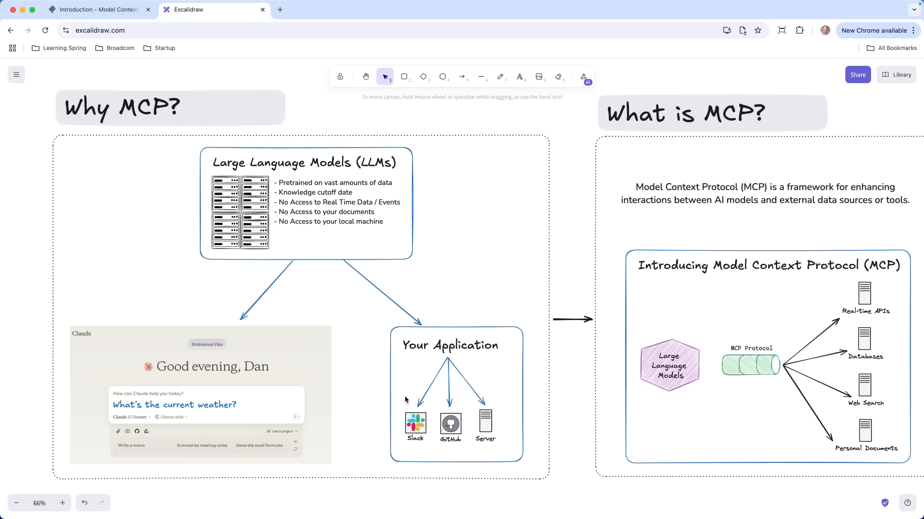
mouse_move(463, 425)
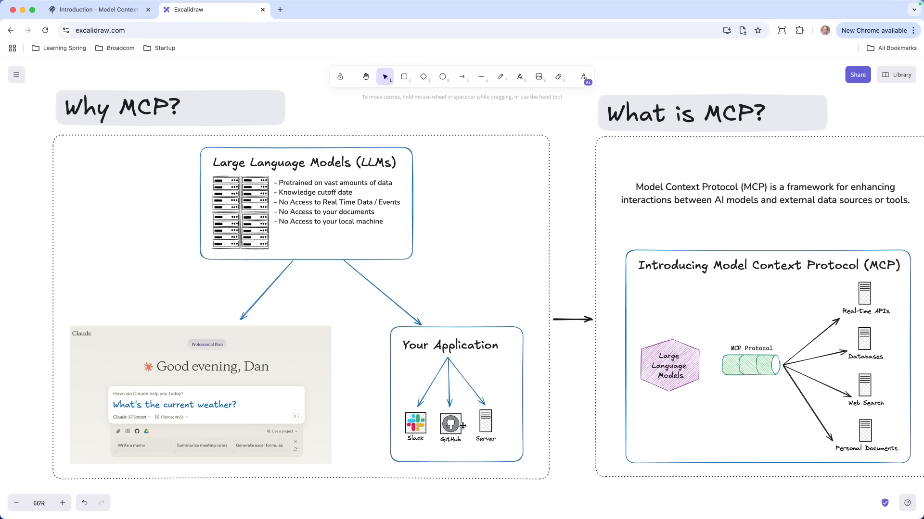
mouse_move(438, 368)
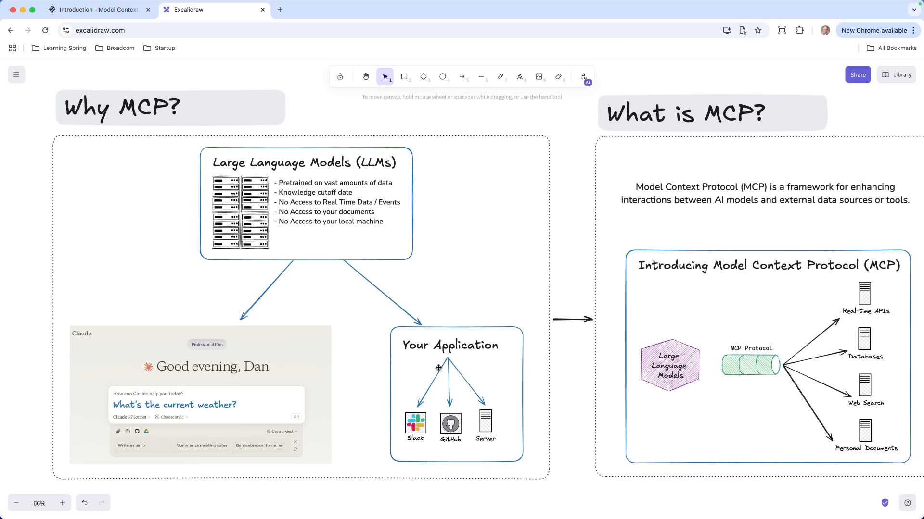
mouse_move(377, 338)
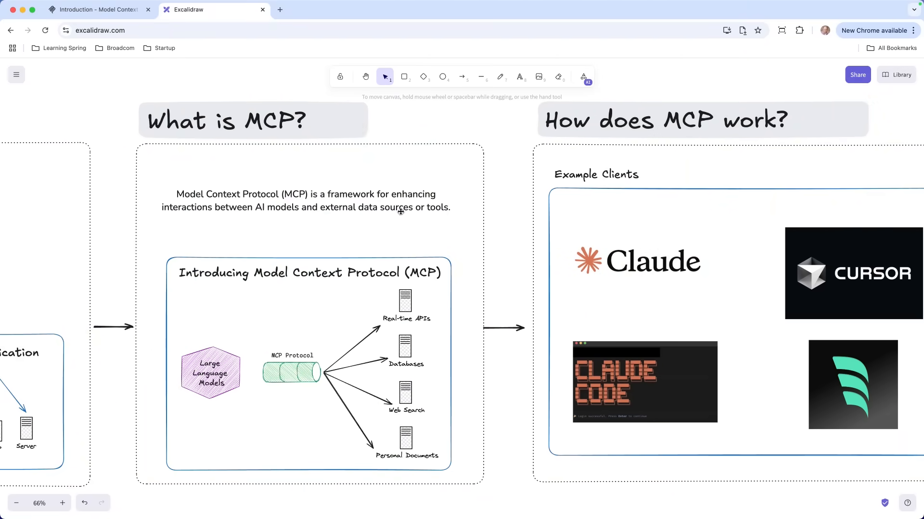
mouse_move(228, 215)
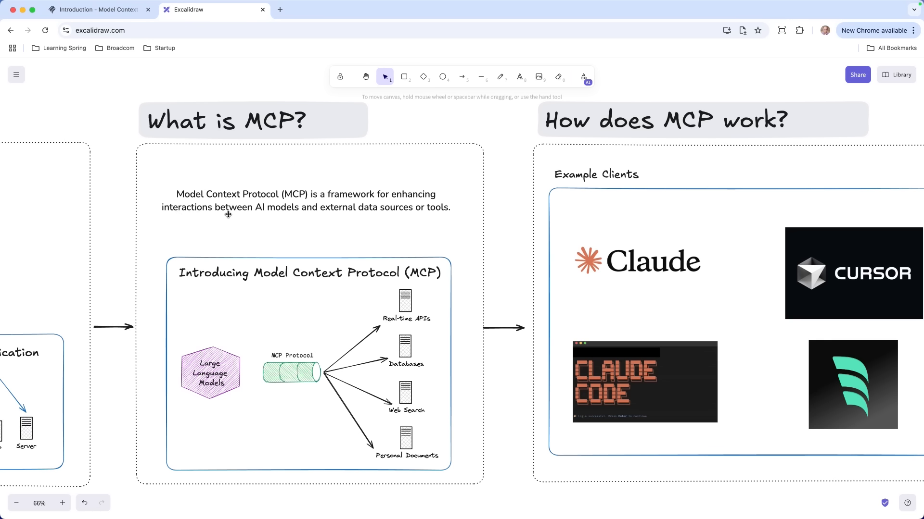
mouse_move(336, 214)
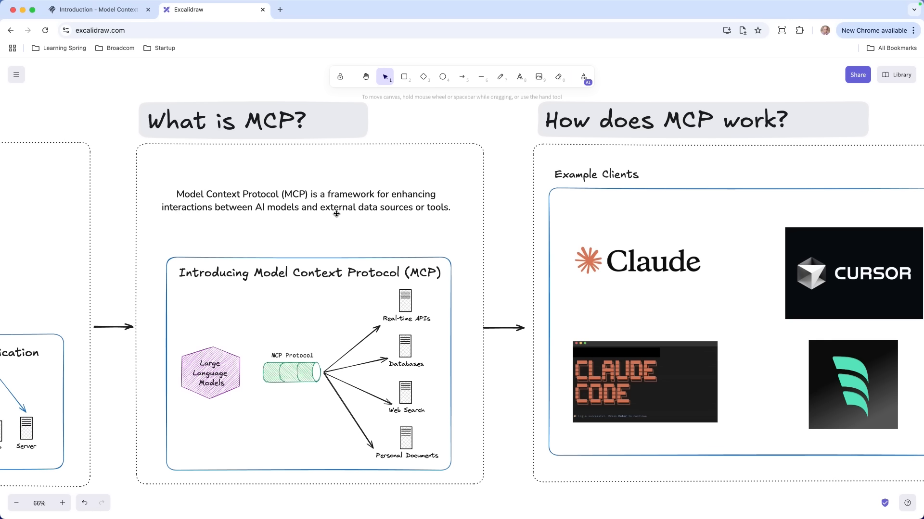
mouse_move(427, 226)
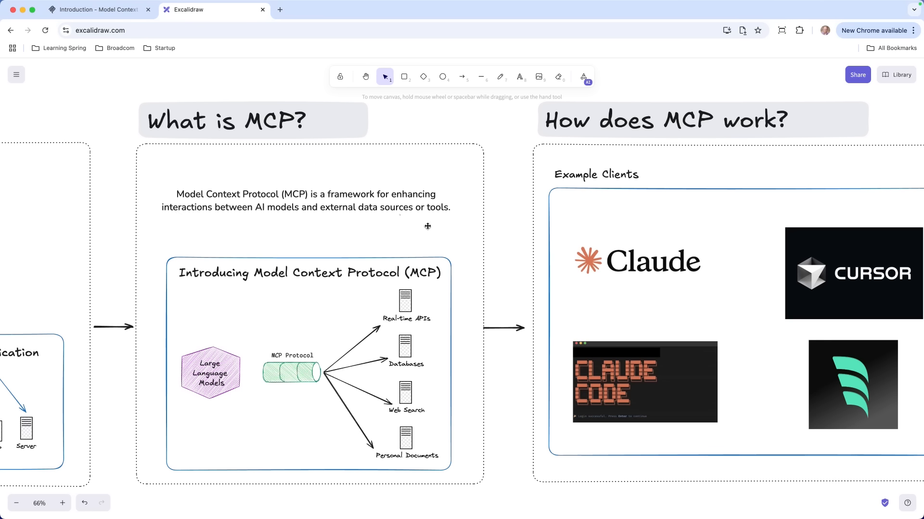
mouse_move(210, 369)
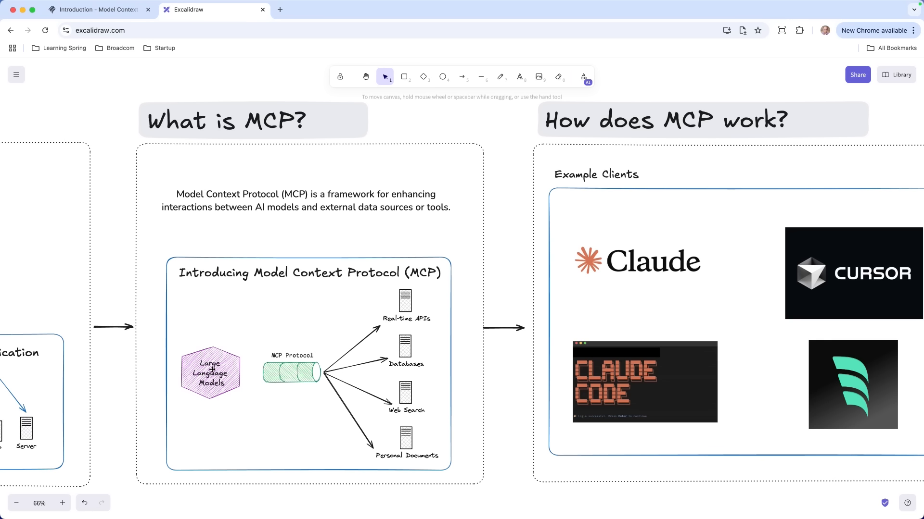
mouse_move(222, 371)
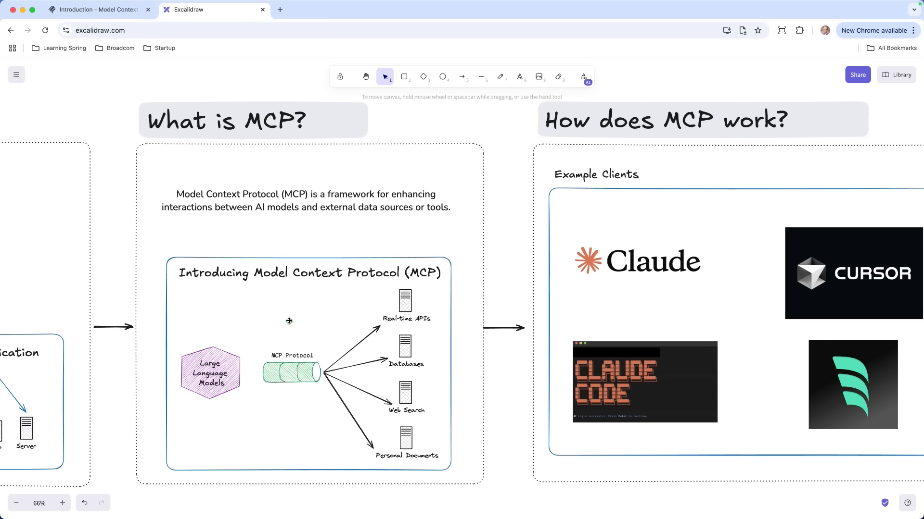
mouse_move(270, 377)
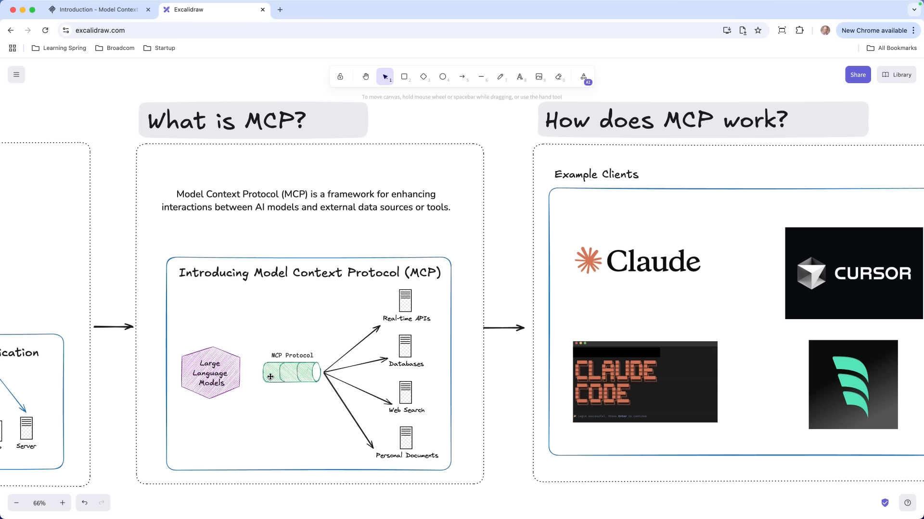
mouse_move(379, 321)
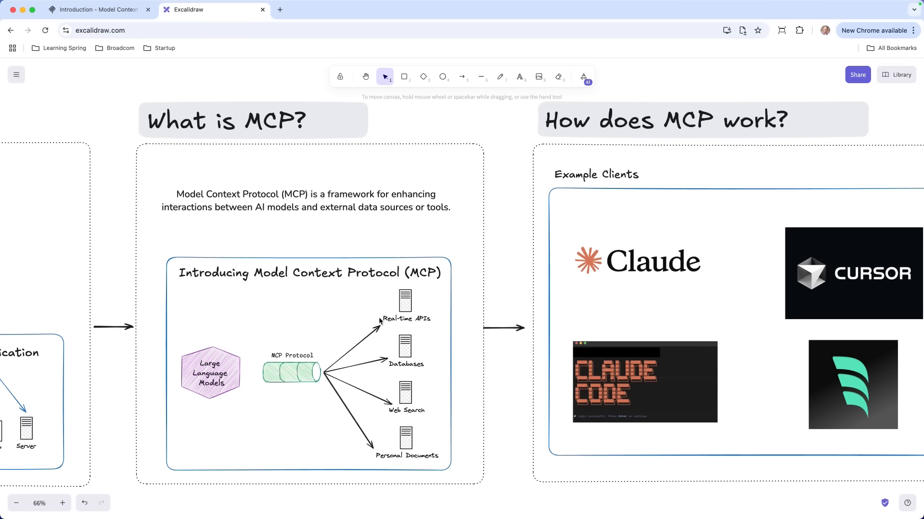
mouse_move(347, 380)
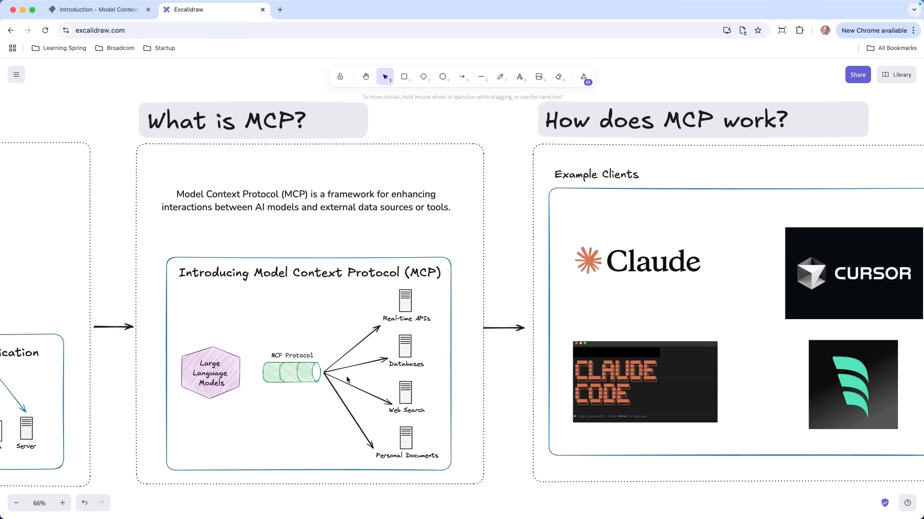
mouse_move(370, 310)
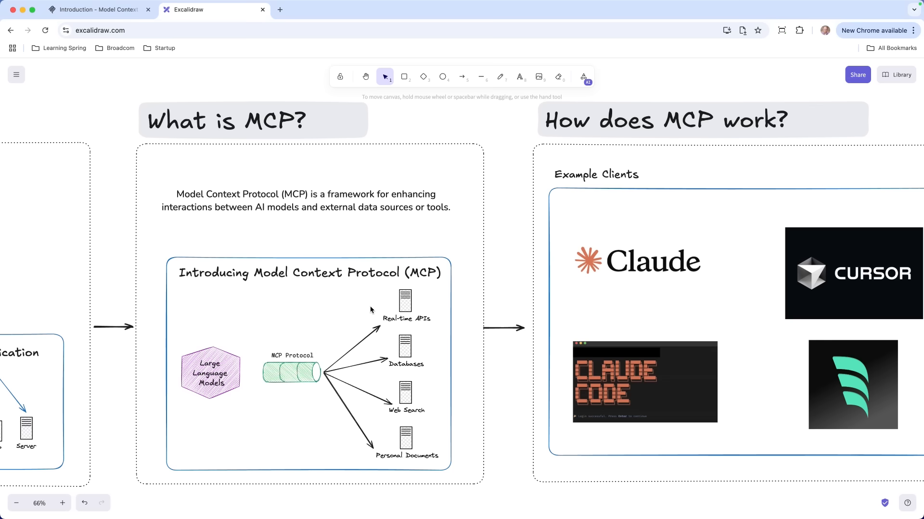
- Scroll the canvas right to the How does MCP work? frame with Example Clients and Servers
scroll(right, 3)
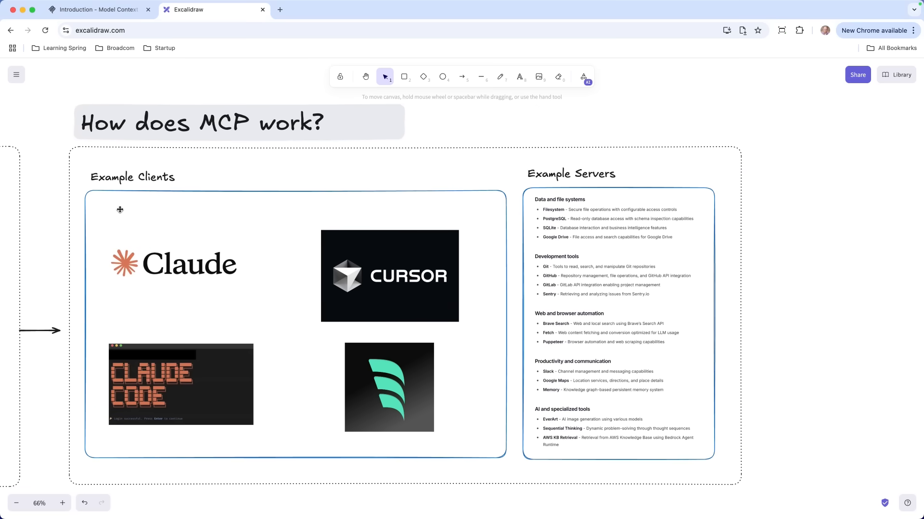
mouse_move(177, 168)
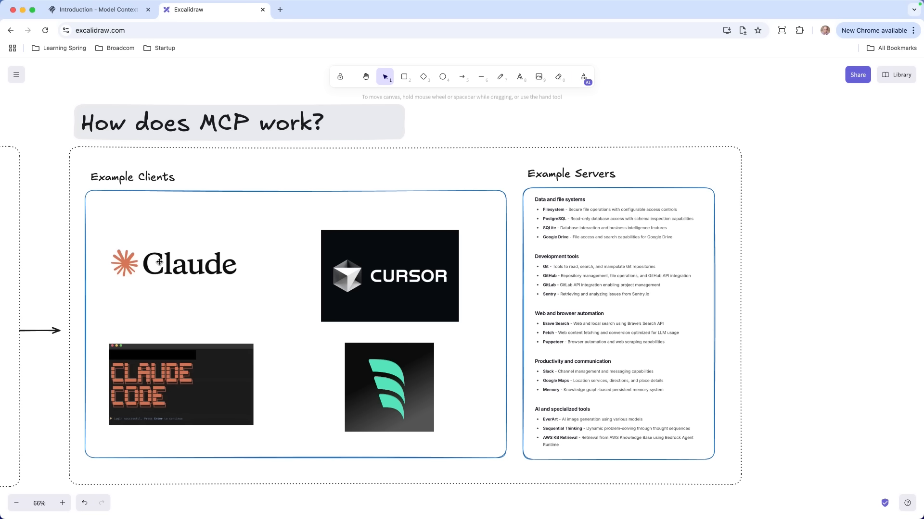
mouse_move(237, 245)
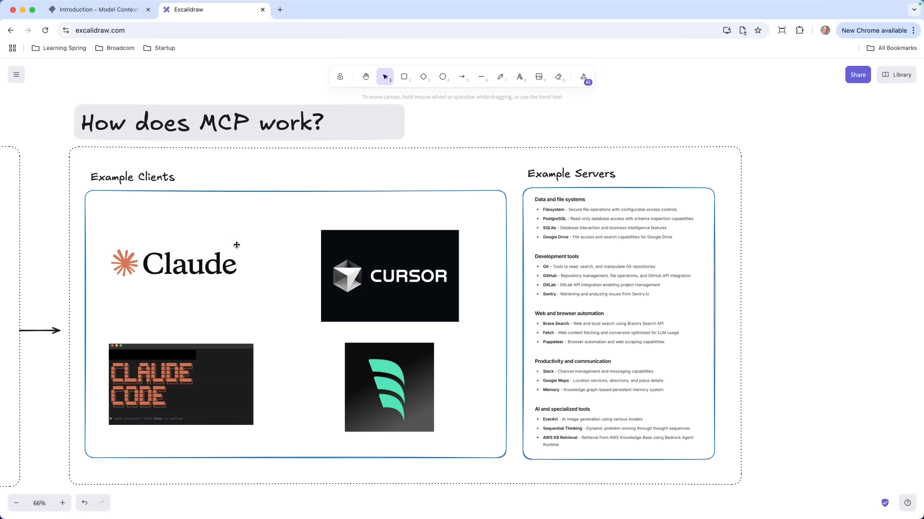
mouse_move(169, 256)
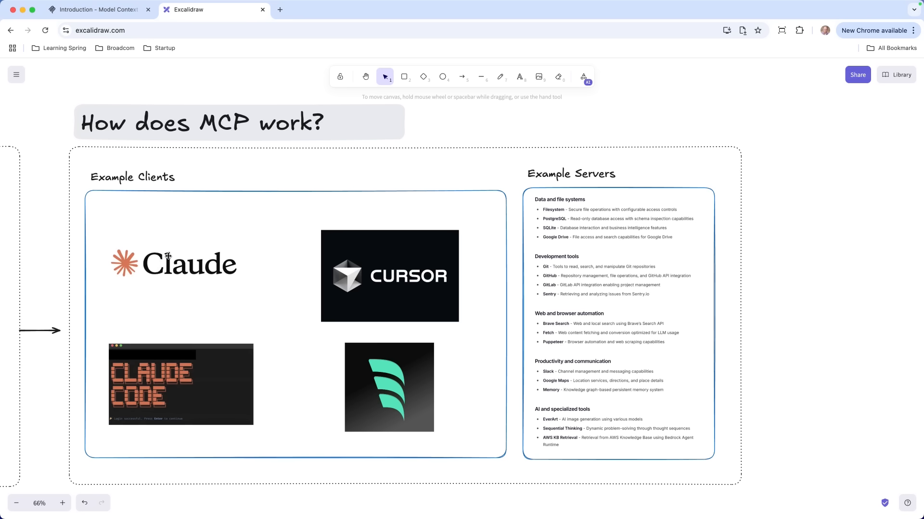
mouse_move(190, 272)
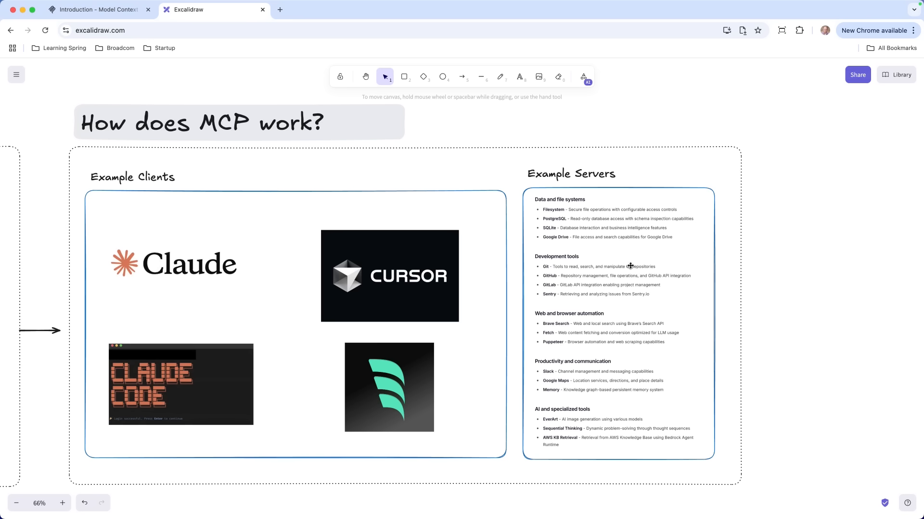
mouse_move(630, 217)
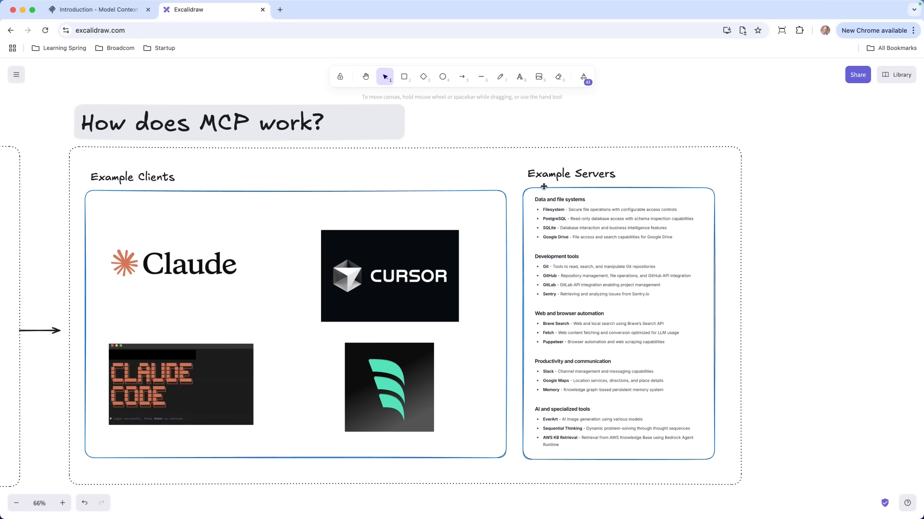
mouse_move(140, 235)
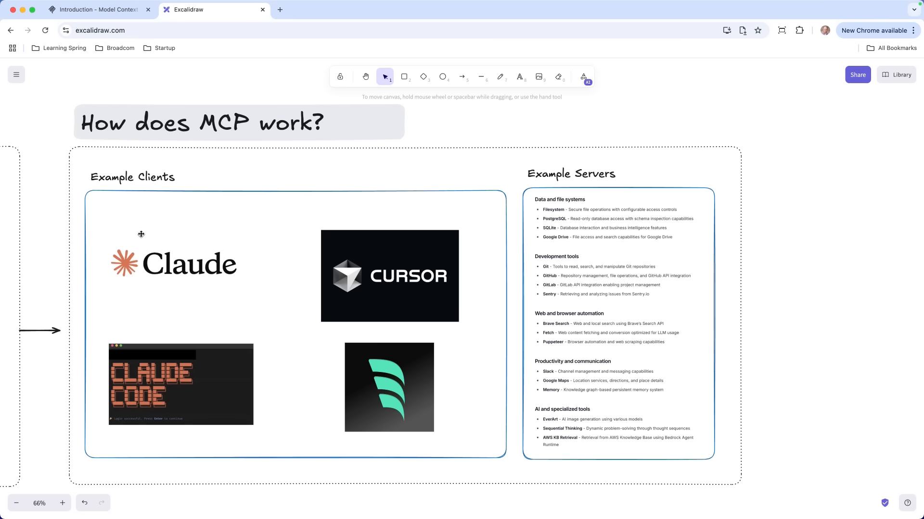
mouse_move(163, 392)
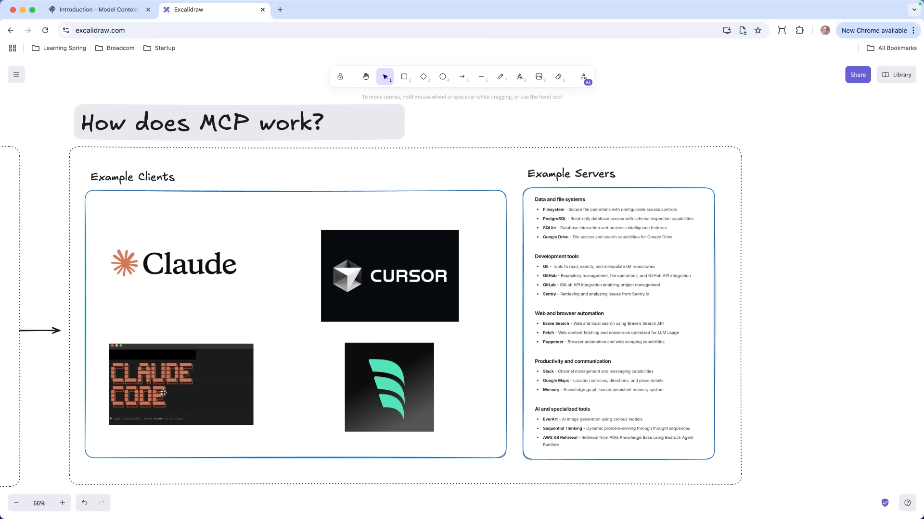
mouse_move(174, 384)
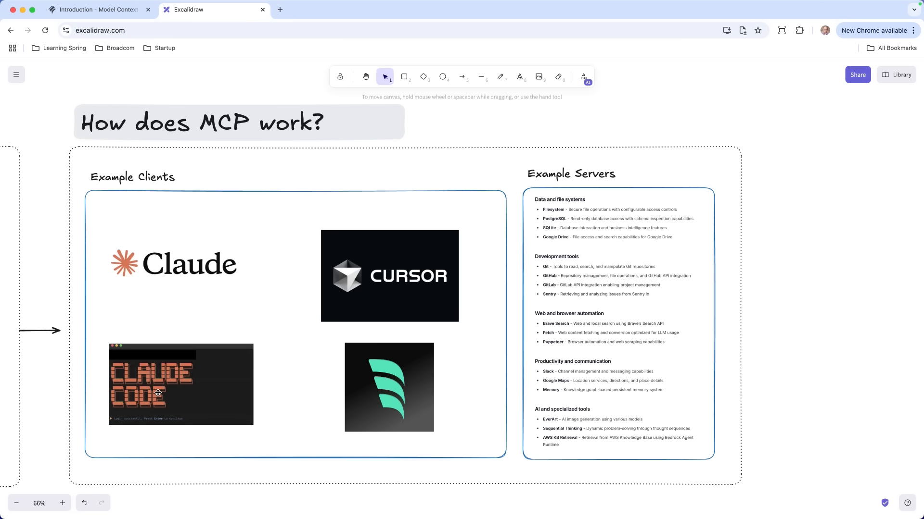
mouse_move(178, 376)
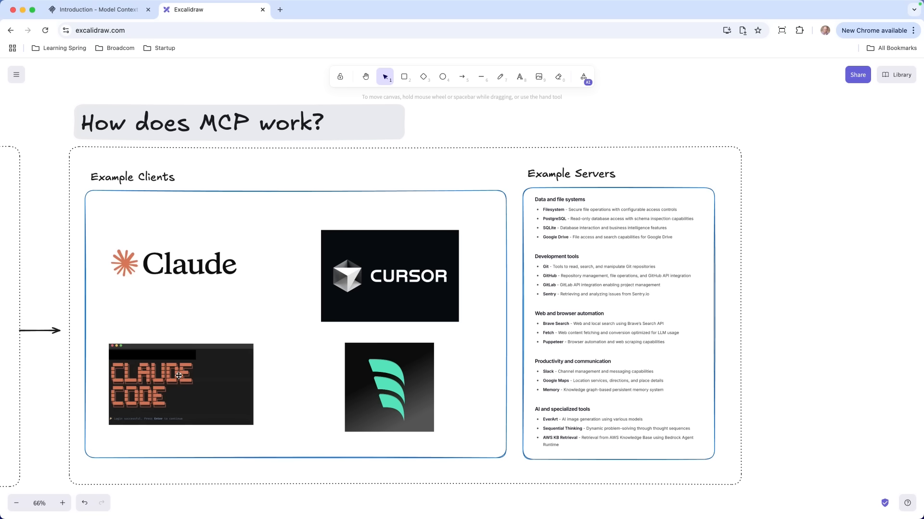
mouse_move(165, 360)
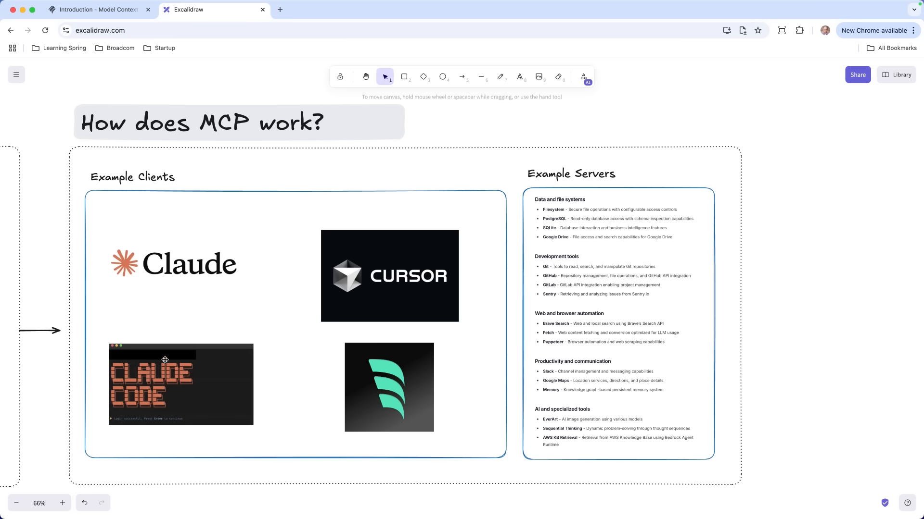
mouse_move(308, 219)
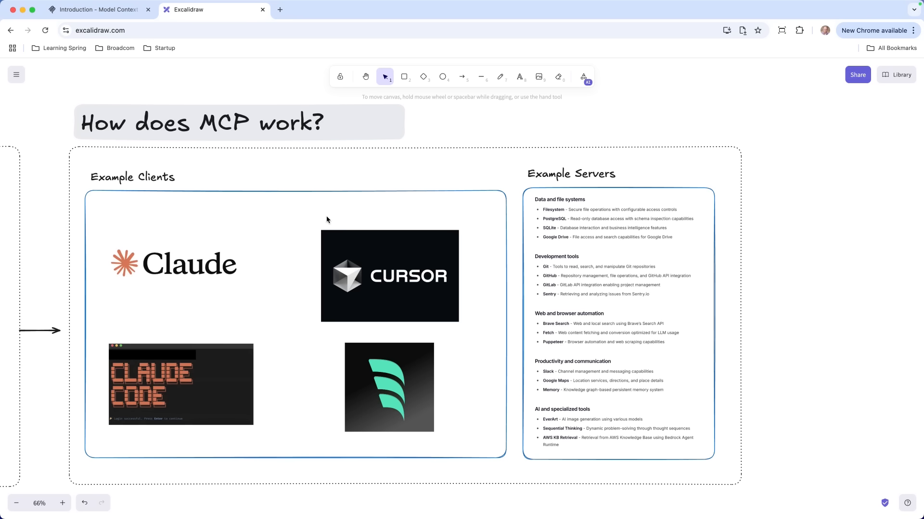
mouse_move(378, 246)
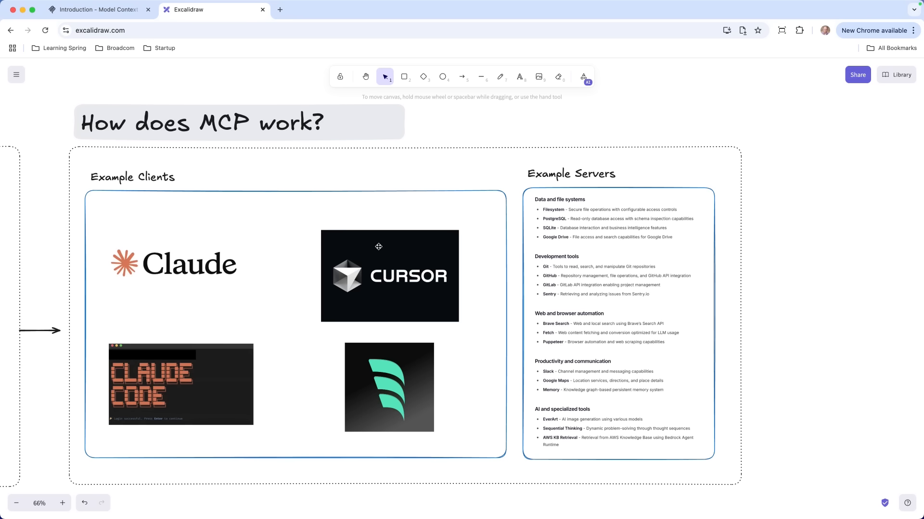
mouse_move(336, 387)
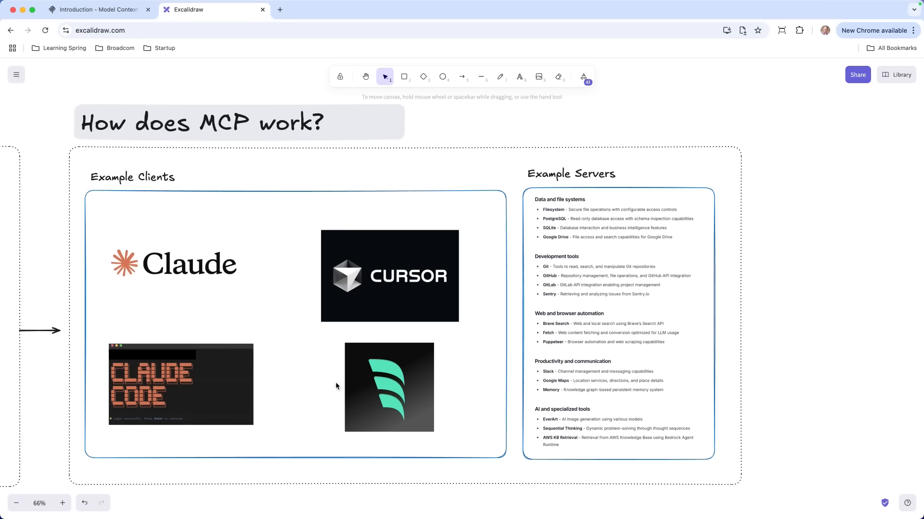
mouse_move(279, 299)
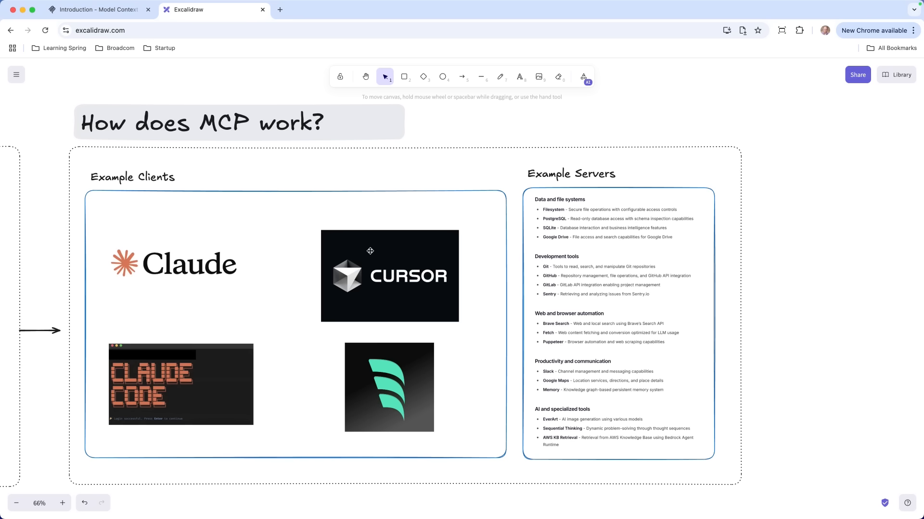
mouse_move(640, 250)
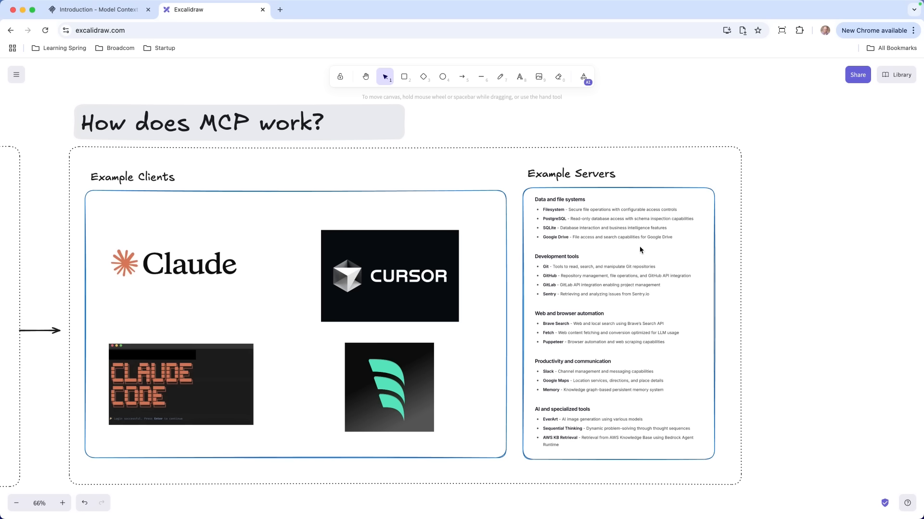
mouse_move(601, 329)
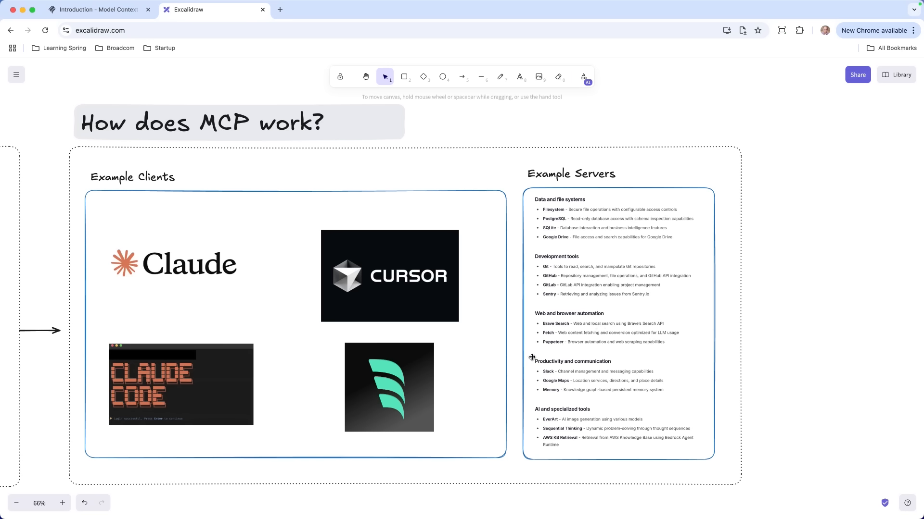
- Zoom out to about 26% so all three MCP explainer frames sit side by side
scroll(down, 3)
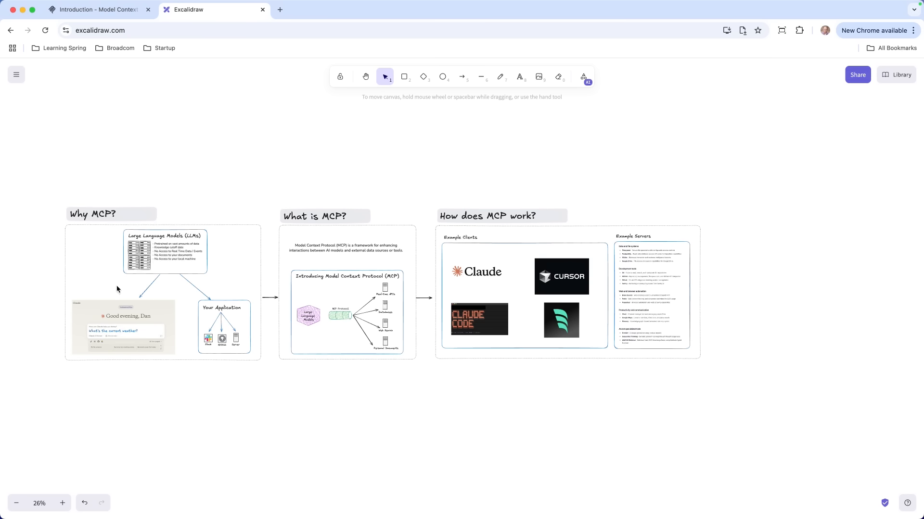
mouse_move(518, 297)
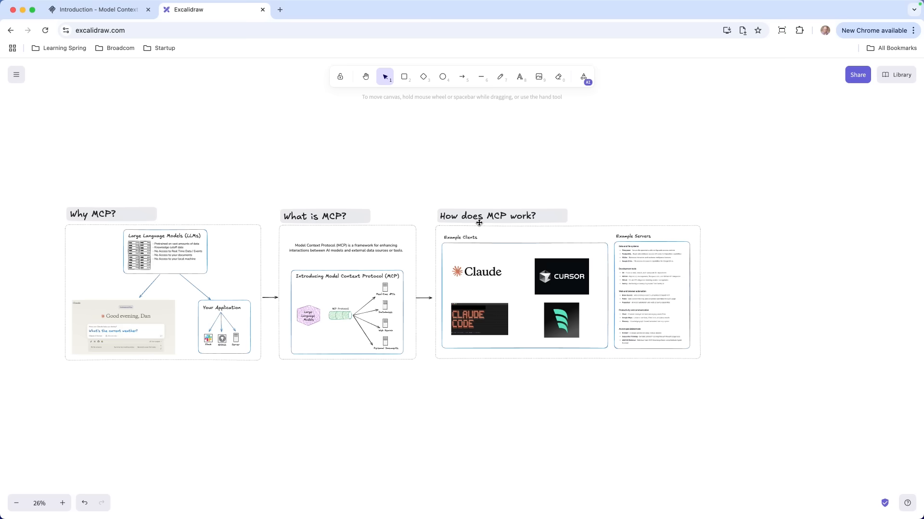
mouse_move(360, 213)
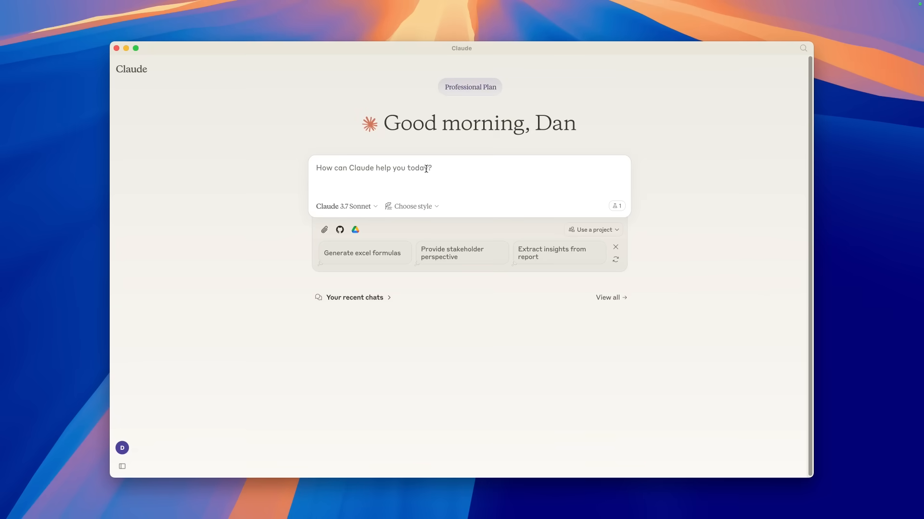
mouse_move(517, 155)
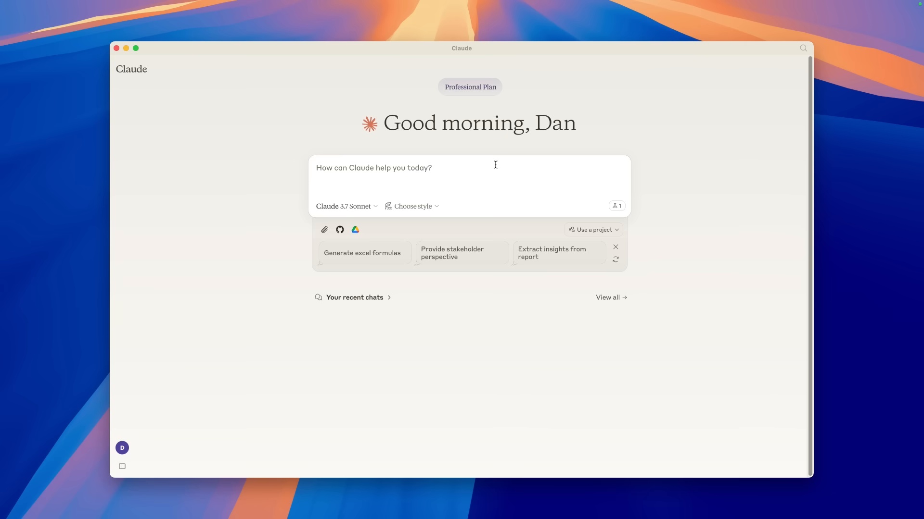
- Ask Claude 'How many Daredevil born again episodes are available?' and read its cutoff-limited answer
text(How man)
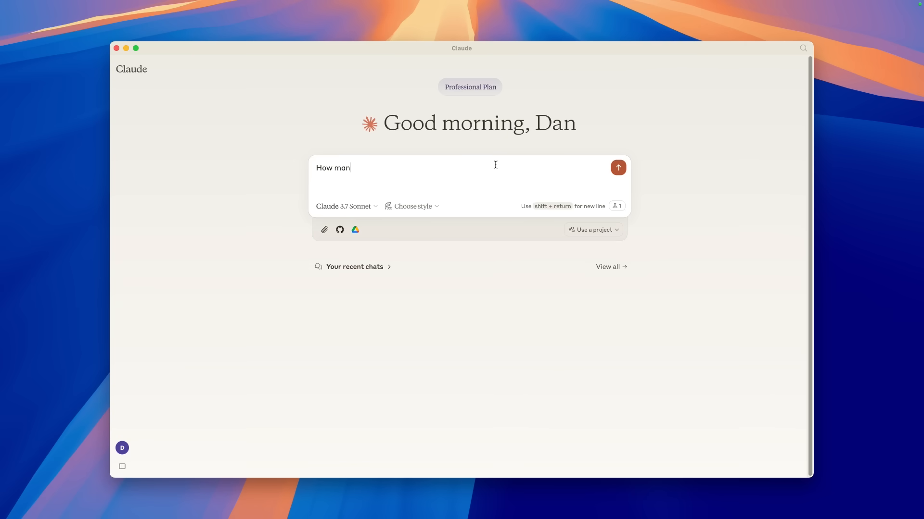
text(y Dare)
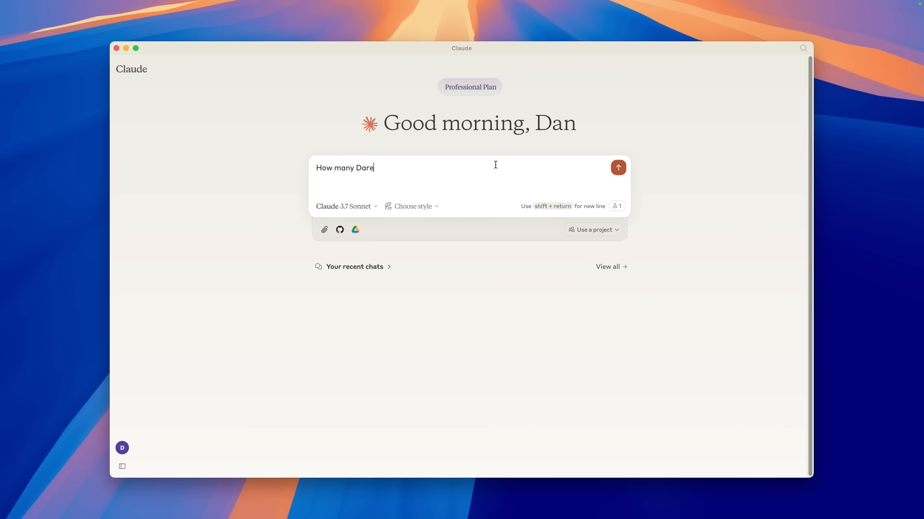
text(devil b)
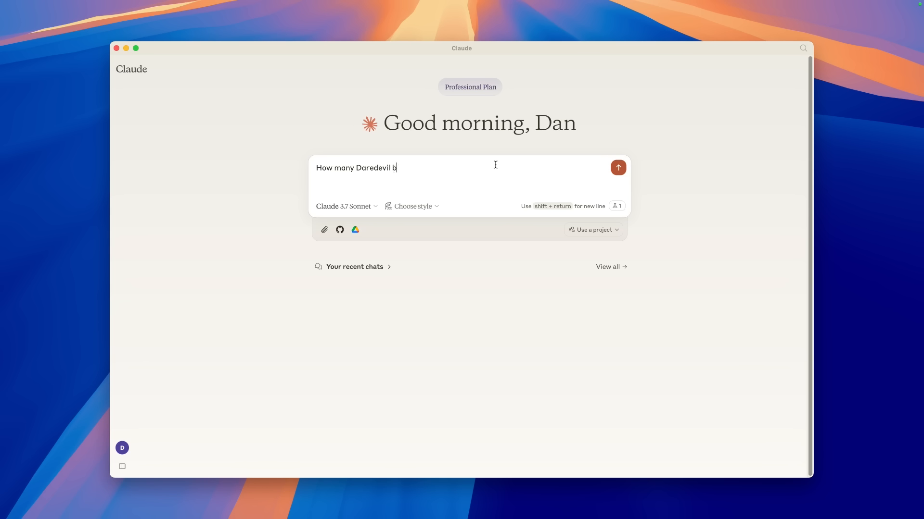
text(orn again ep)
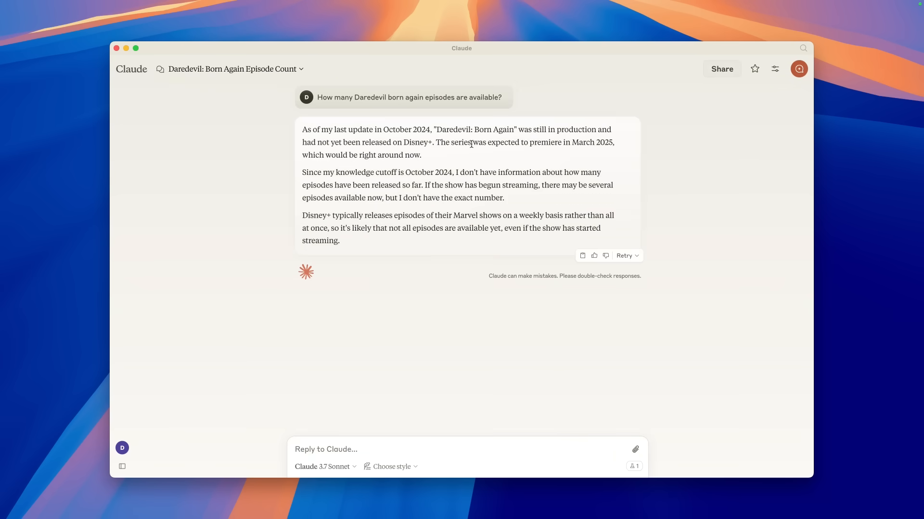
mouse_move(335, 189)
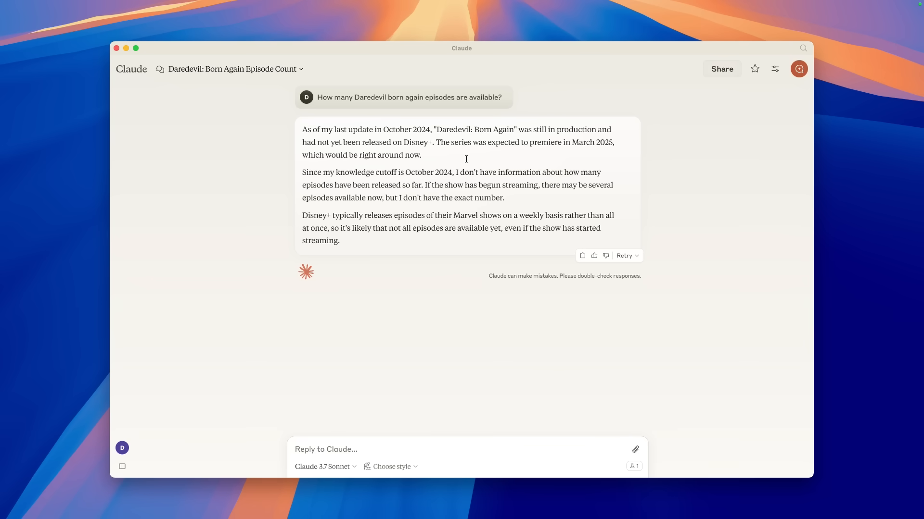
mouse_move(441, 195)
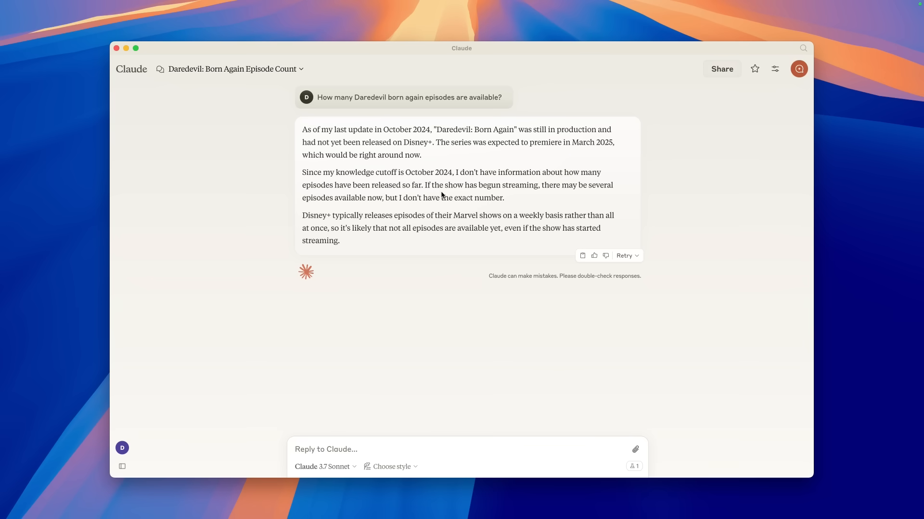
mouse_move(421, 158)
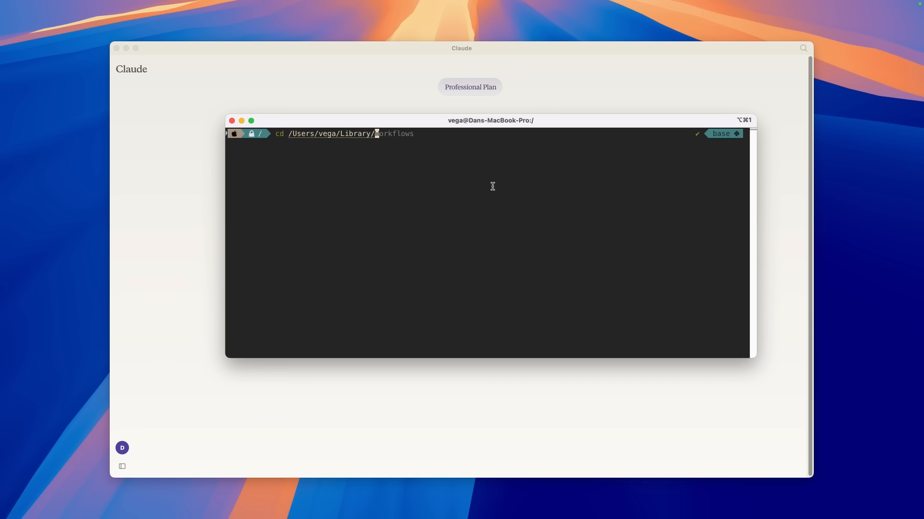
- Move into ~/Library/Application Support/Claude in Terminal
text(Application\ Support)
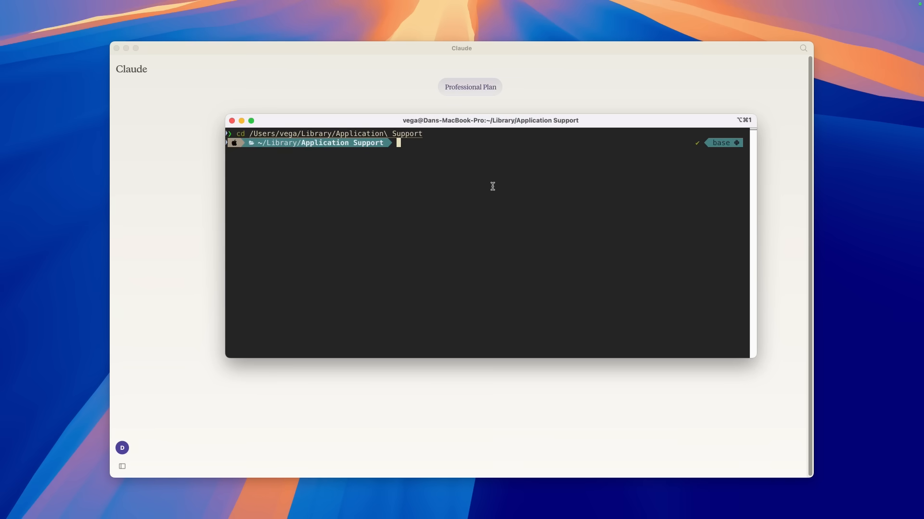
text(cd Cl)
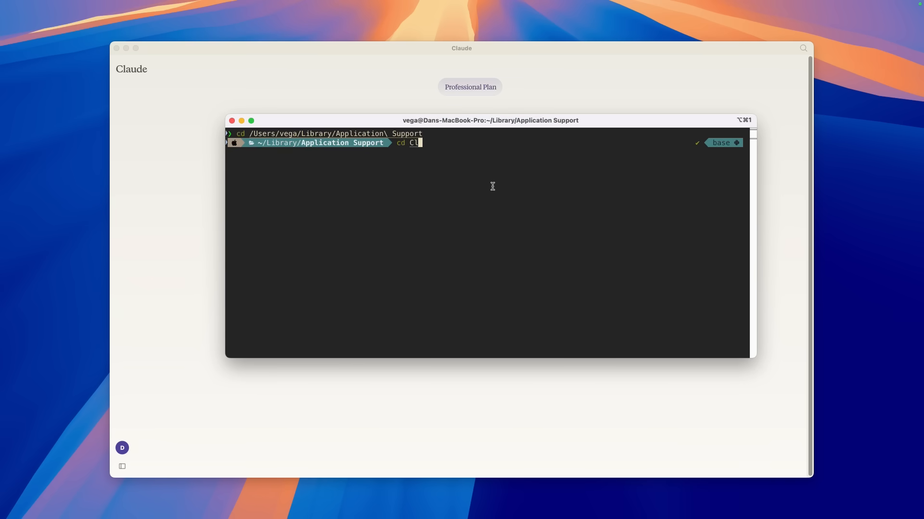
key(Tab)
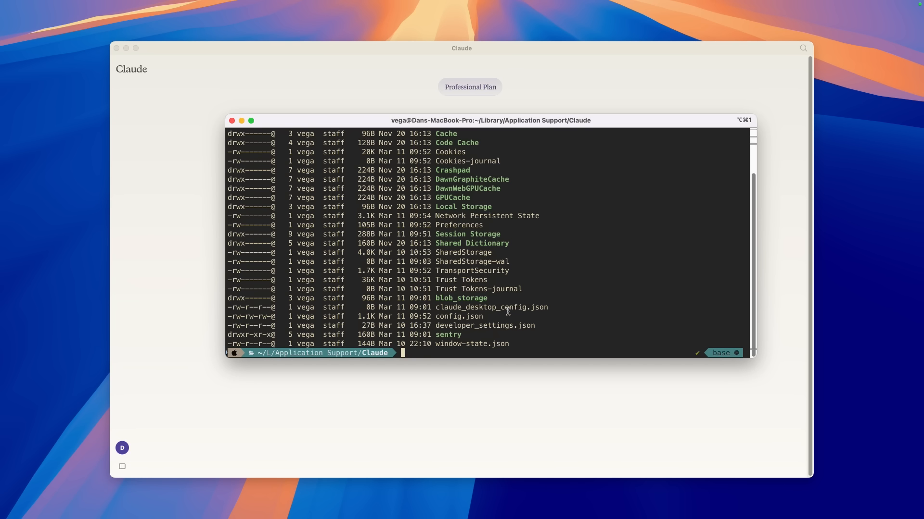
mouse_move(467, 313)
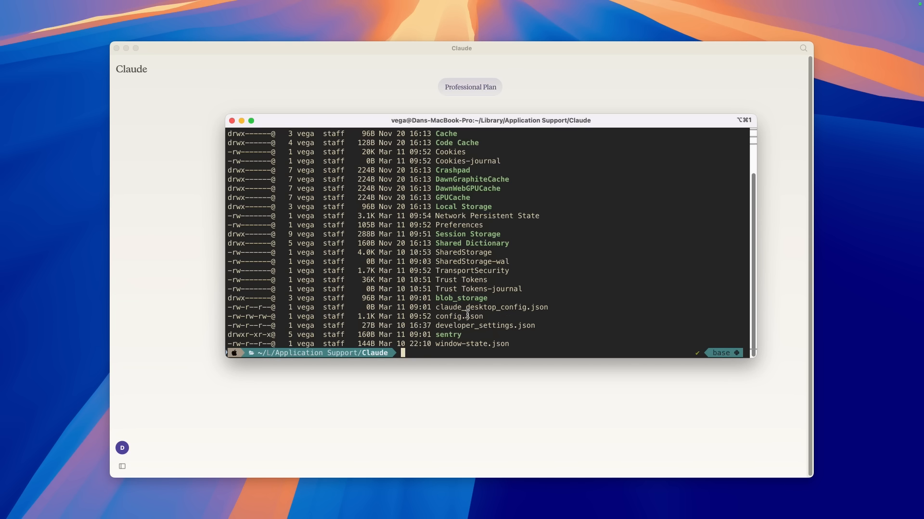
mouse_move(475, 316)
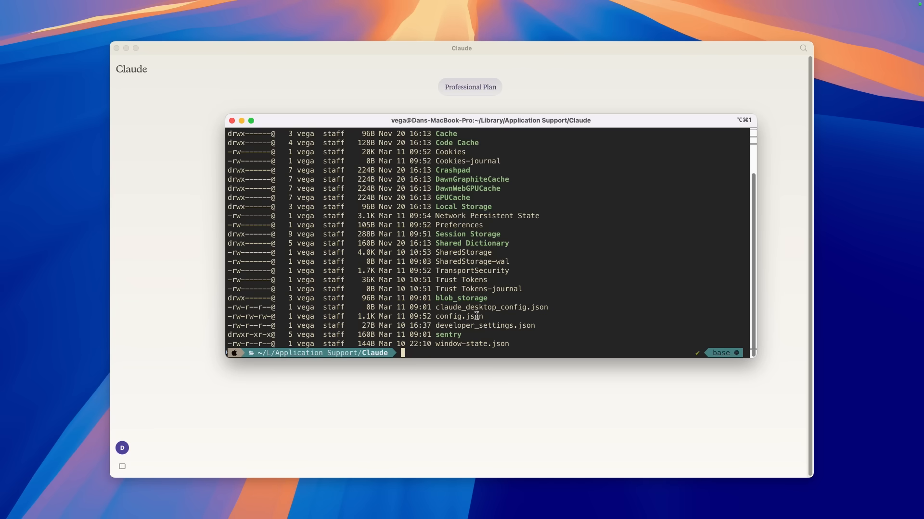
- Clear the terminal and open claude_desktop_config.json in VS Code
text(clear)
text(code .)
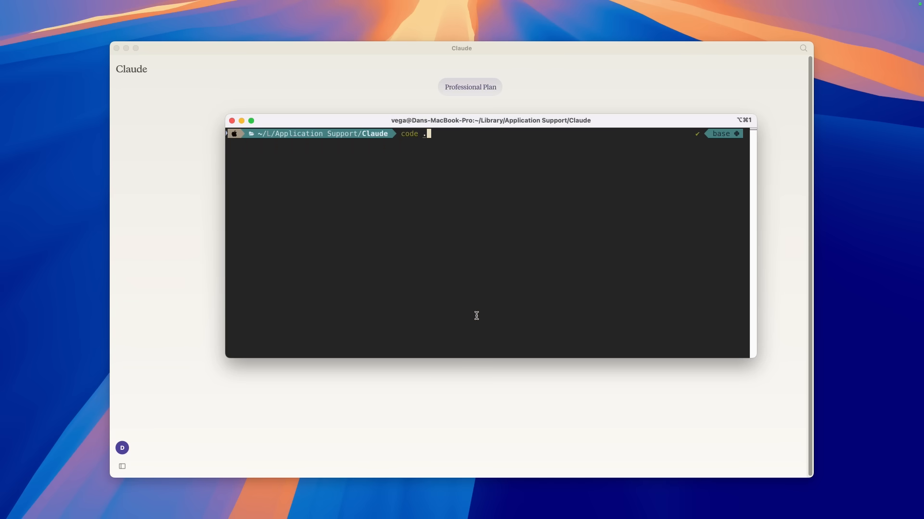
text(claude_desktop_config.json)
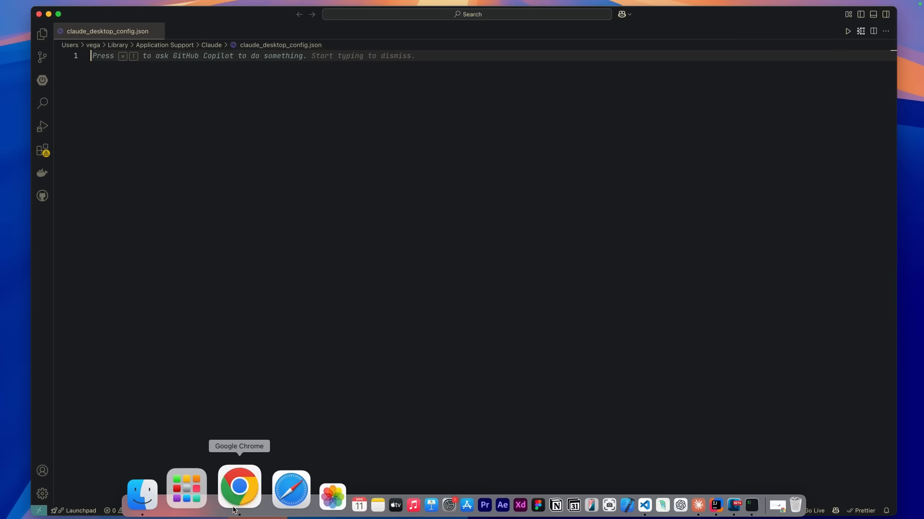
- From the MCP docs Example Servers page, reach the Filesystem server's GitHub repository
click(238, 487)
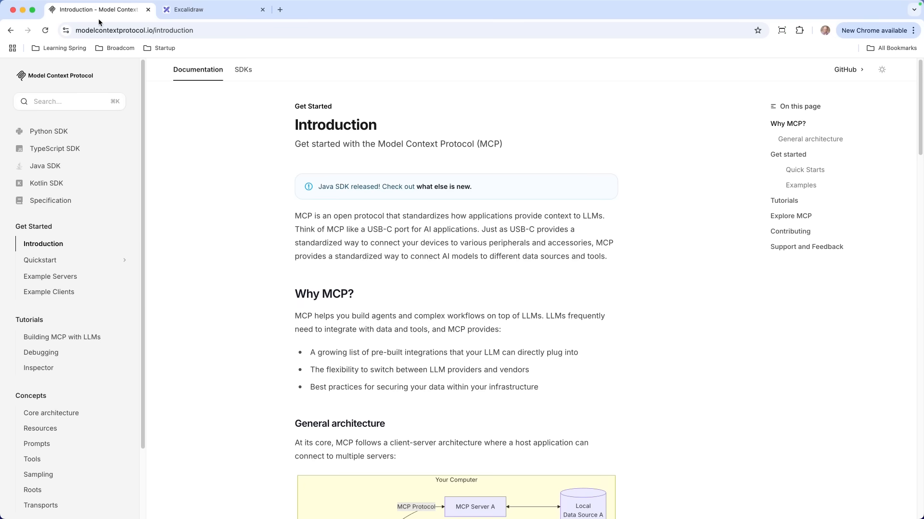
mouse_move(50, 276)
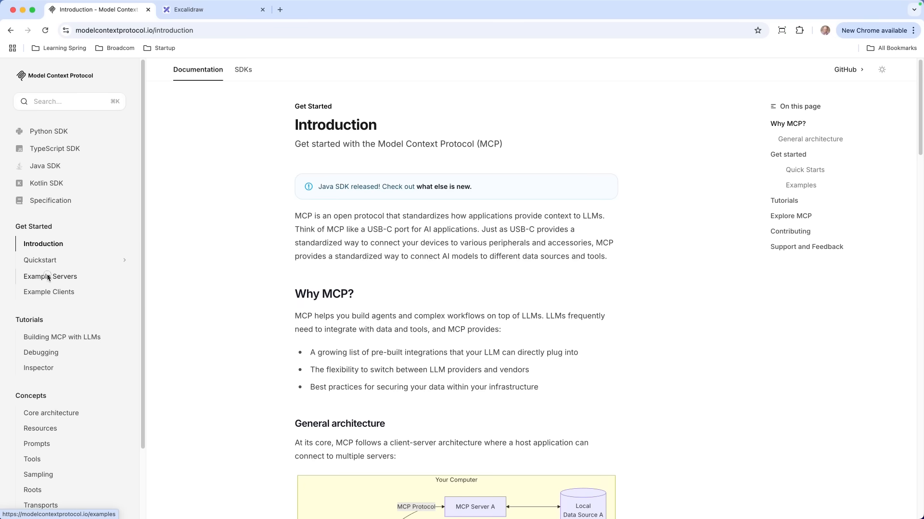
click(50, 276)
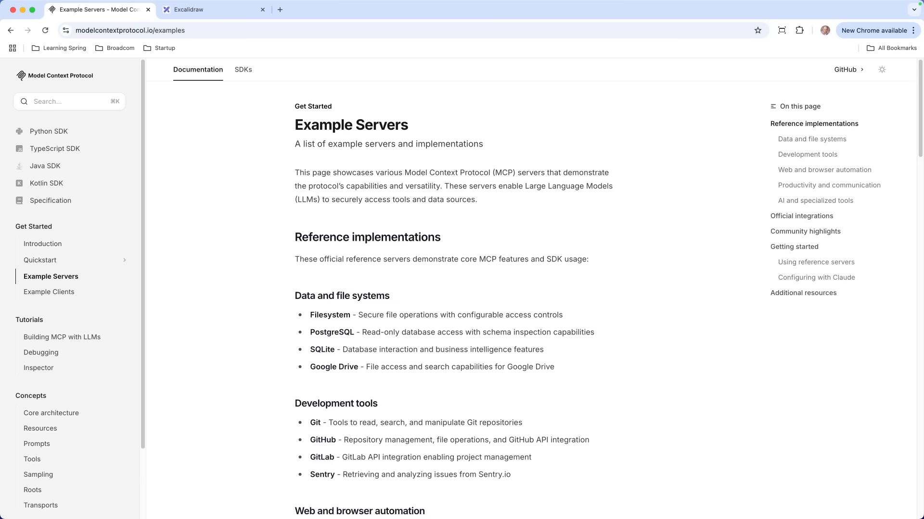
mouse_move(340, 318)
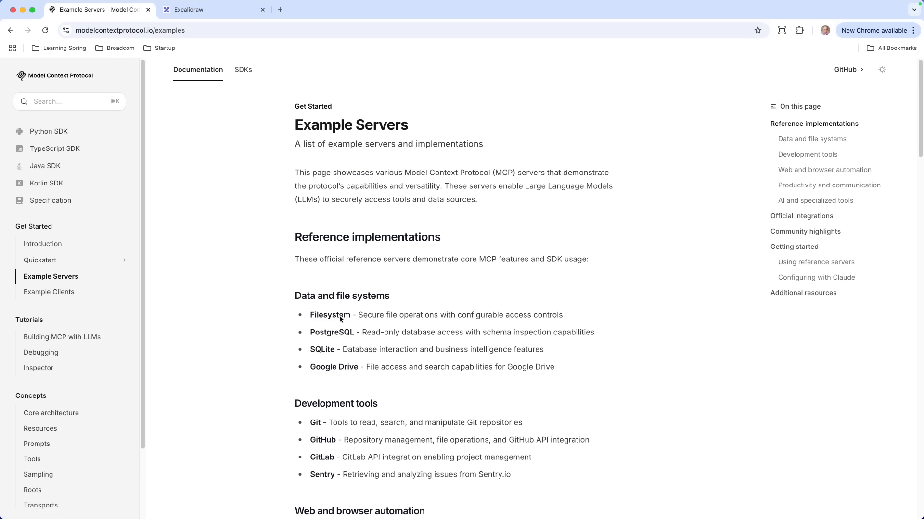
click(330, 316)
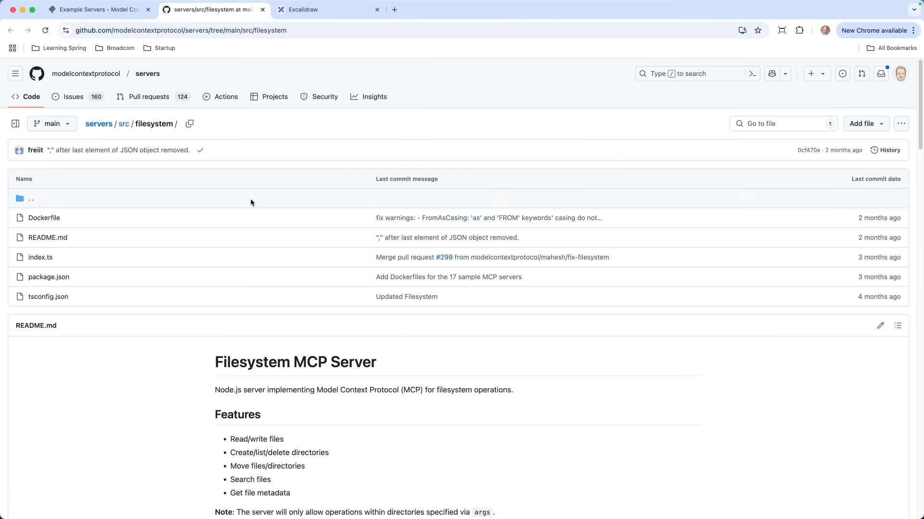
mouse_move(78, 69)
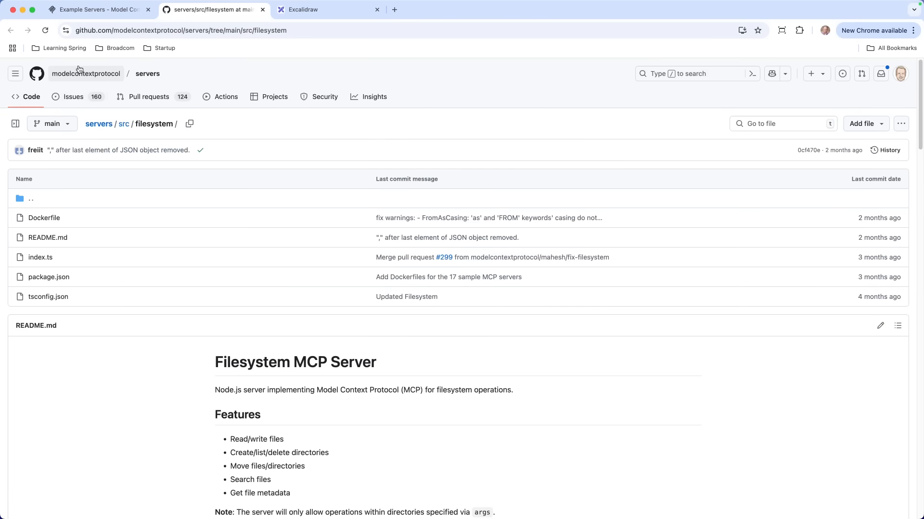
mouse_move(147, 73)
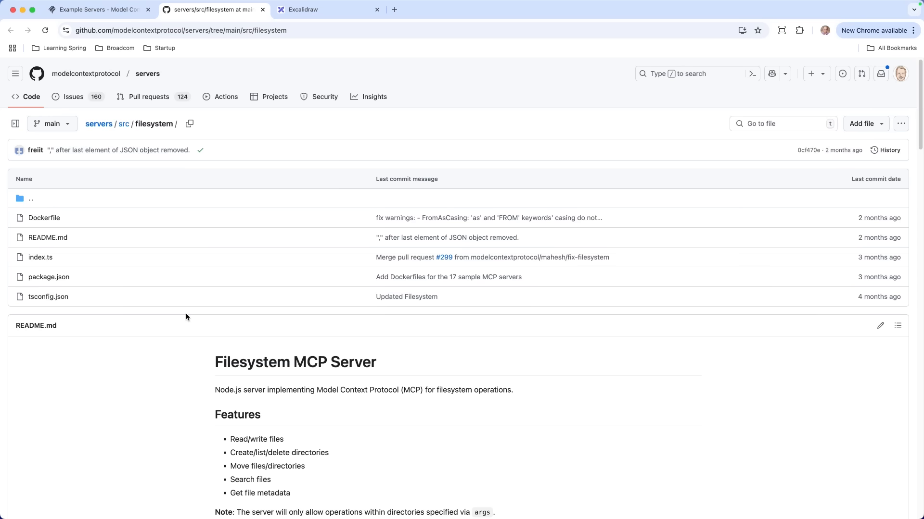
mouse_move(305, 319)
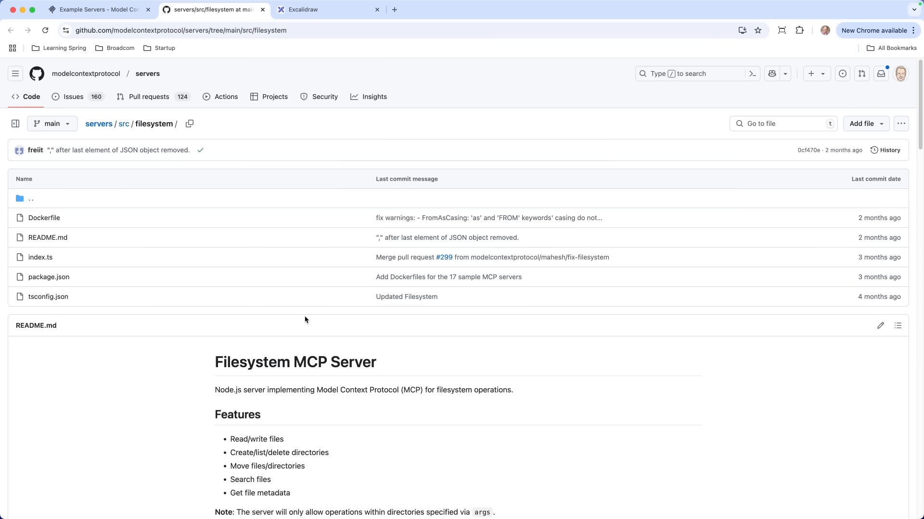
- Scroll the Filesystem README to the NPX mcpServers snippet and select its JSON
scroll(down, 3)
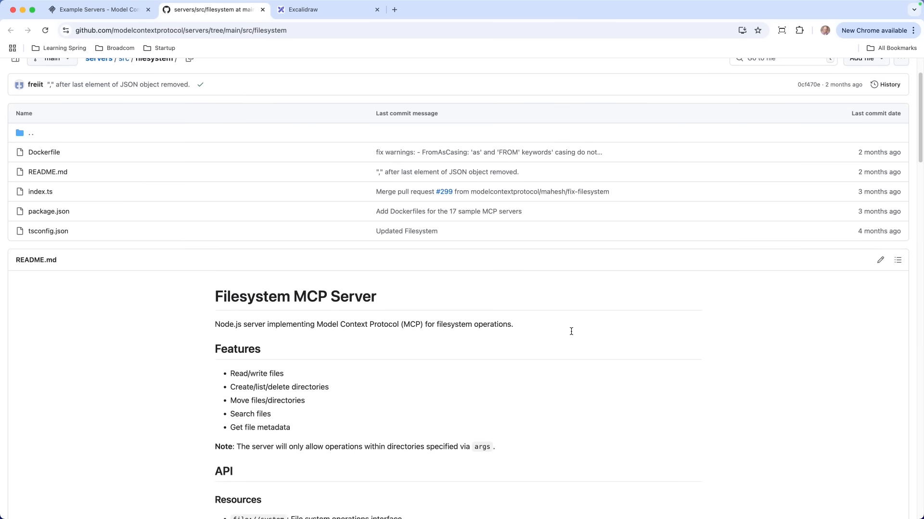
scroll(down, 3)
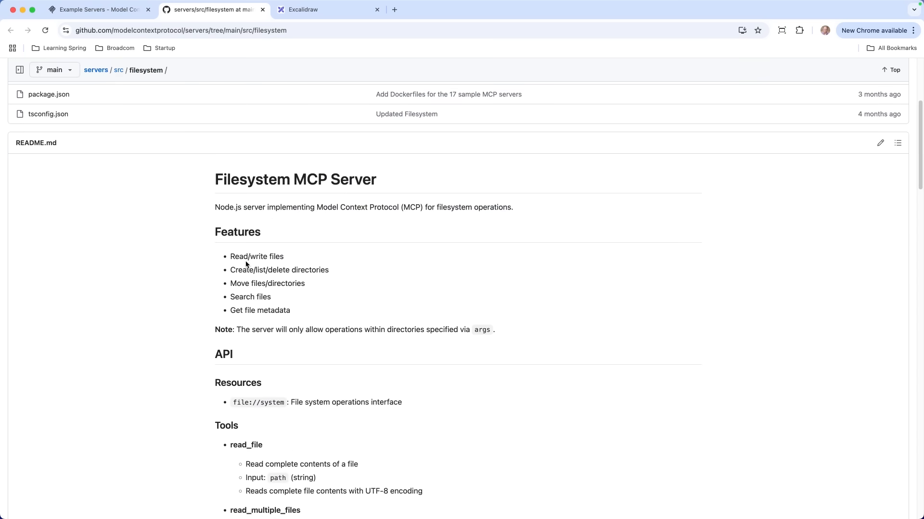
scroll(down, 3)
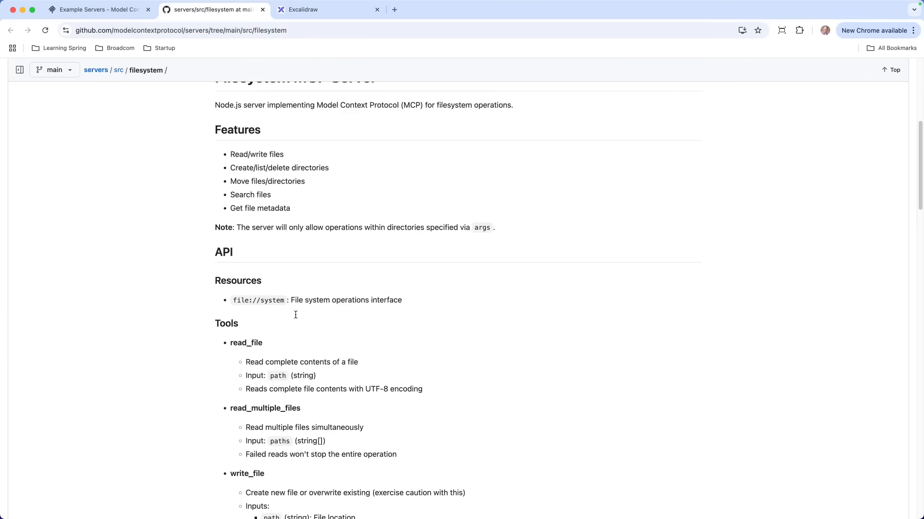
scroll(down, 3)
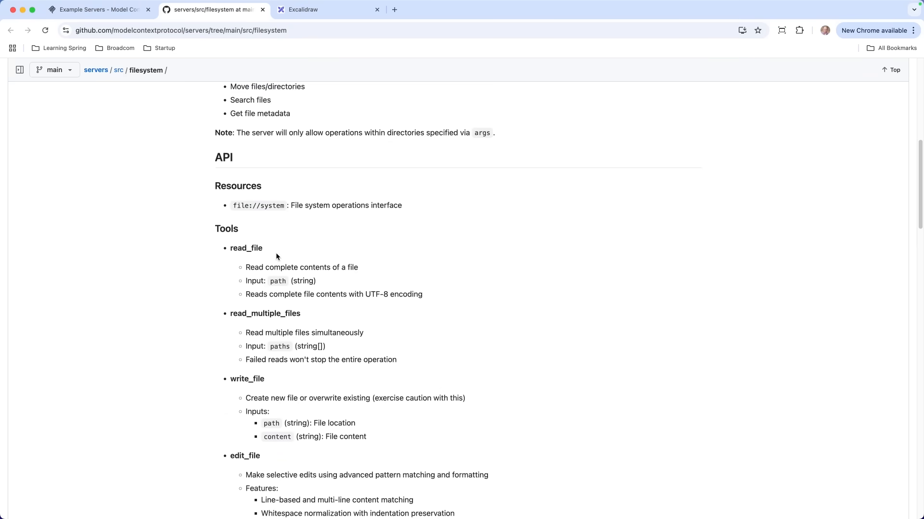
scroll(down, 3)
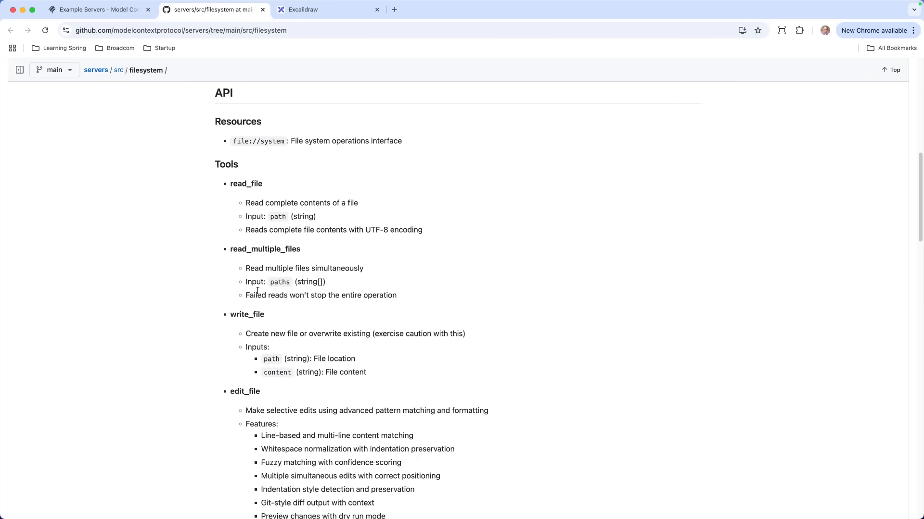
scroll(down, 3)
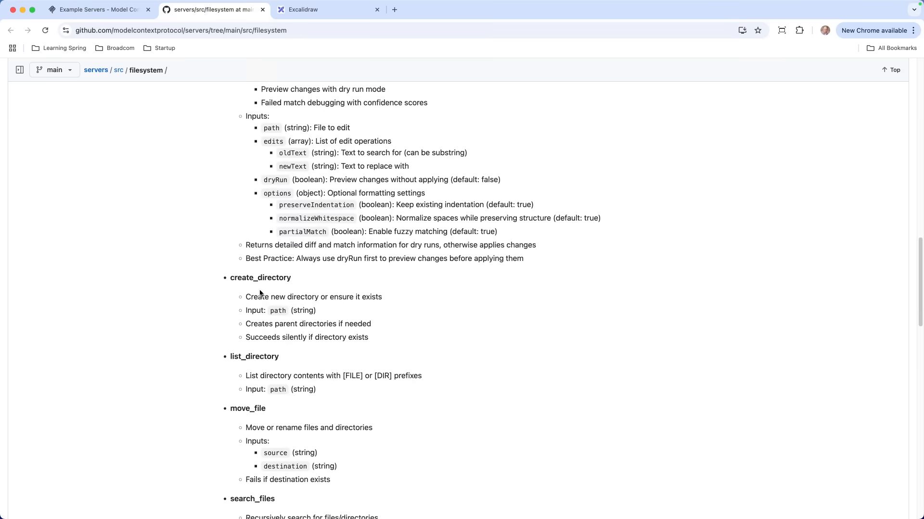
scroll(down, 3)
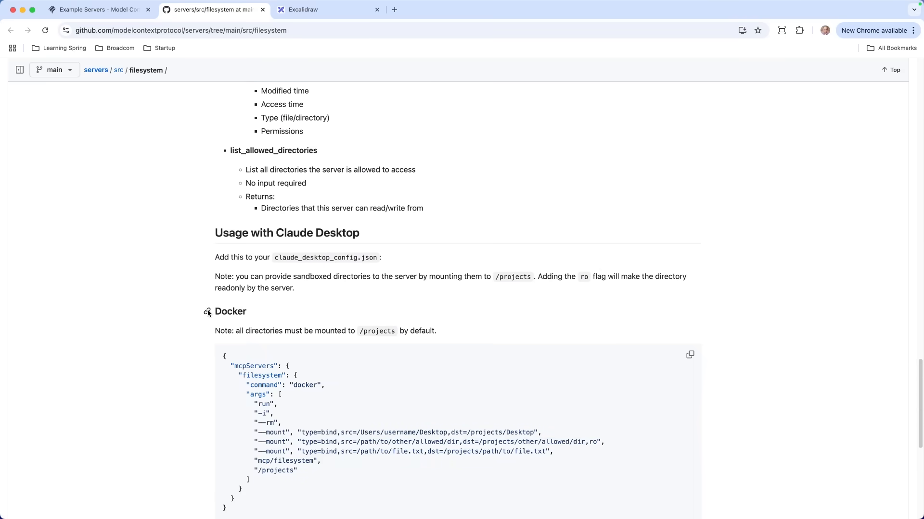
scroll(down, 3)
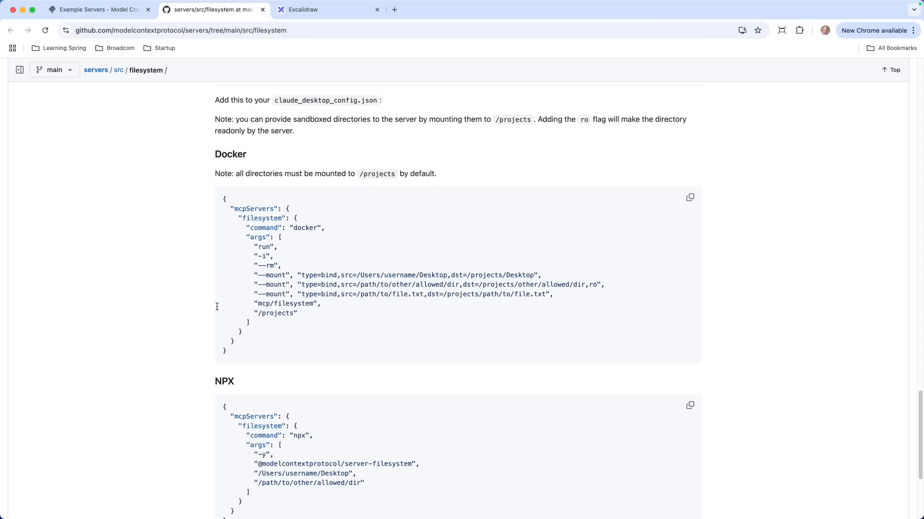
scroll(down, 3)
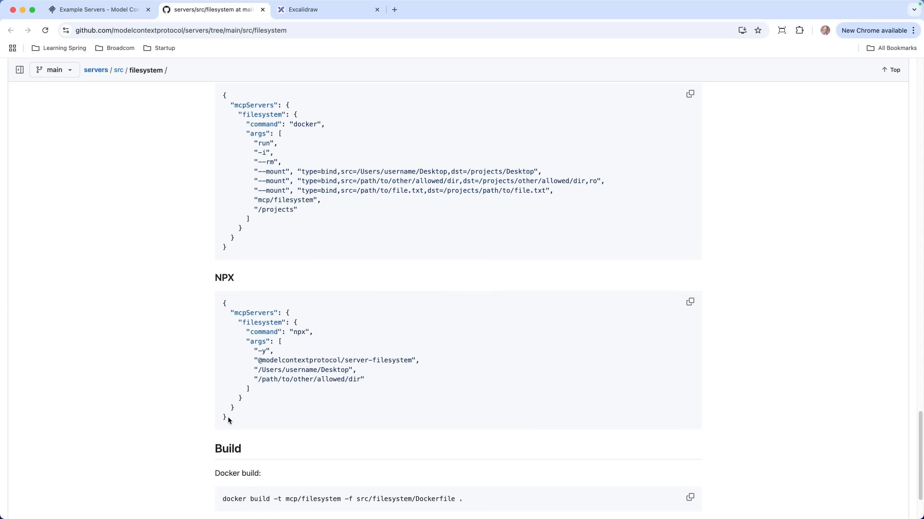
drag(224, 302, 227, 416)
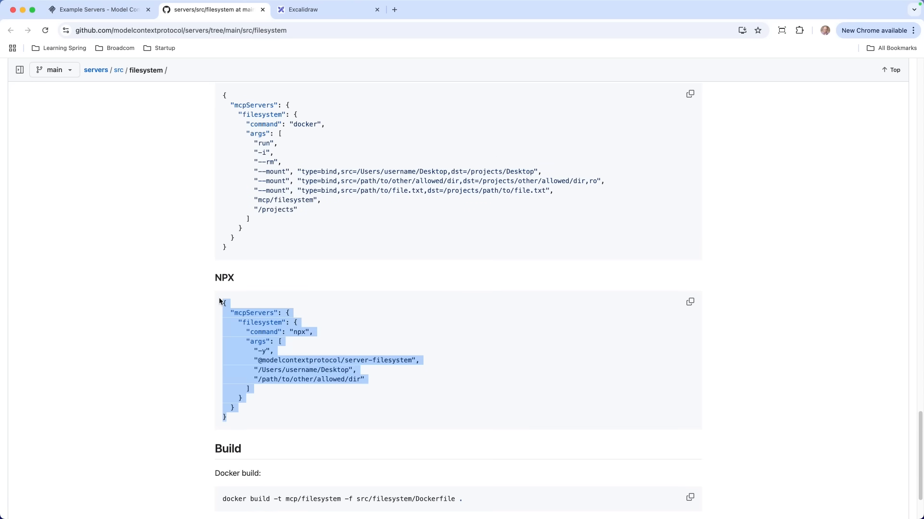
mouse_move(243, 347)
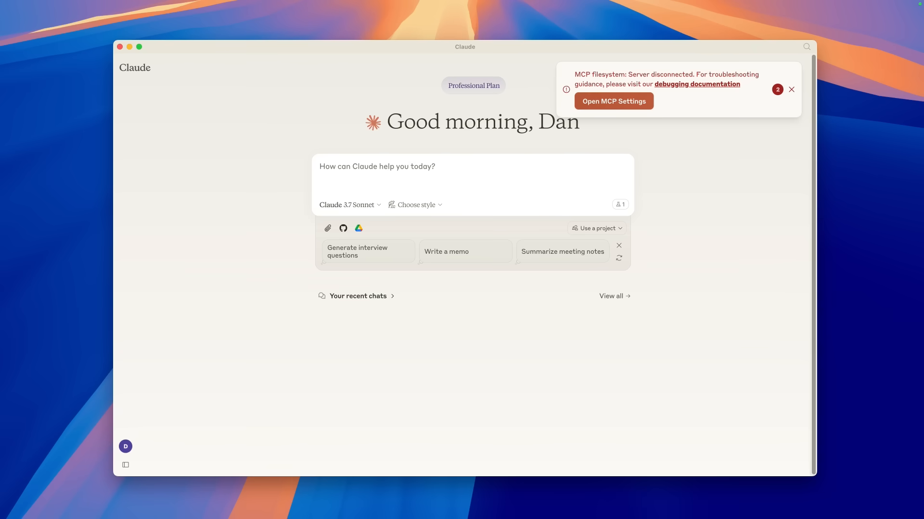
mouse_move(403, 449)
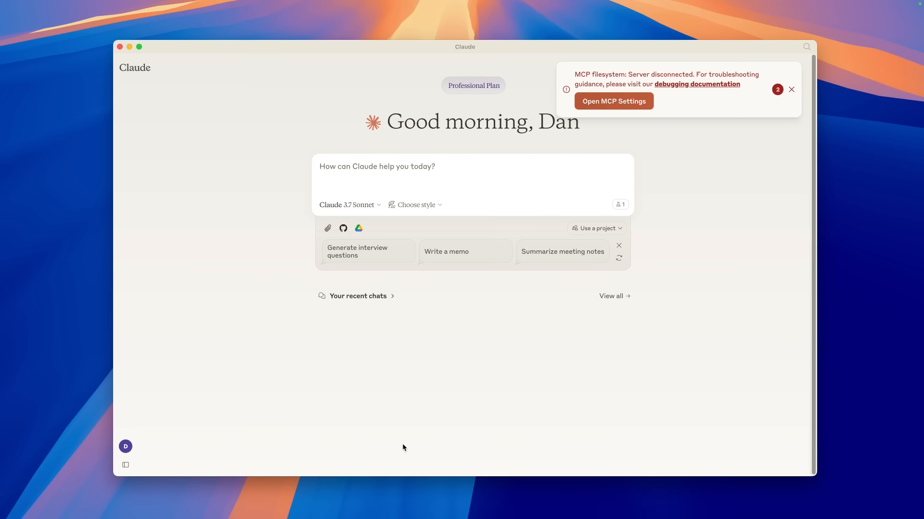
mouse_move(399, 486)
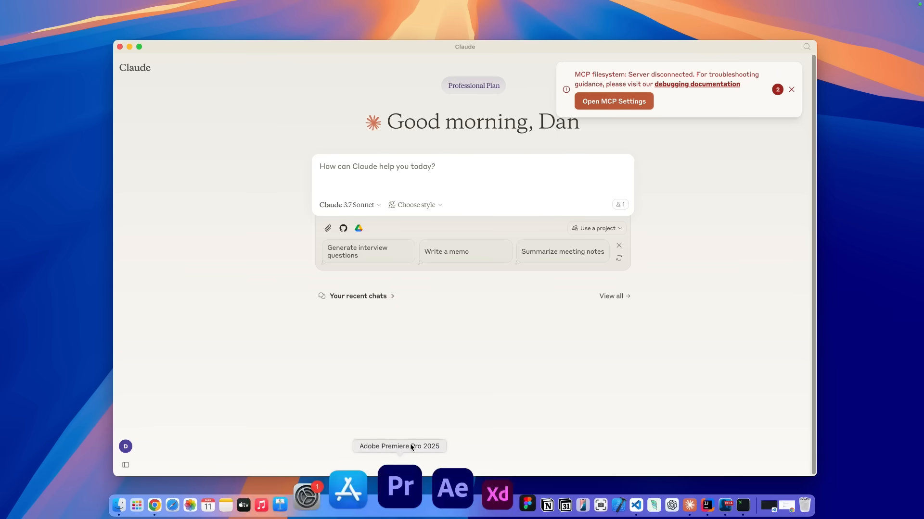
mouse_move(636, 485)
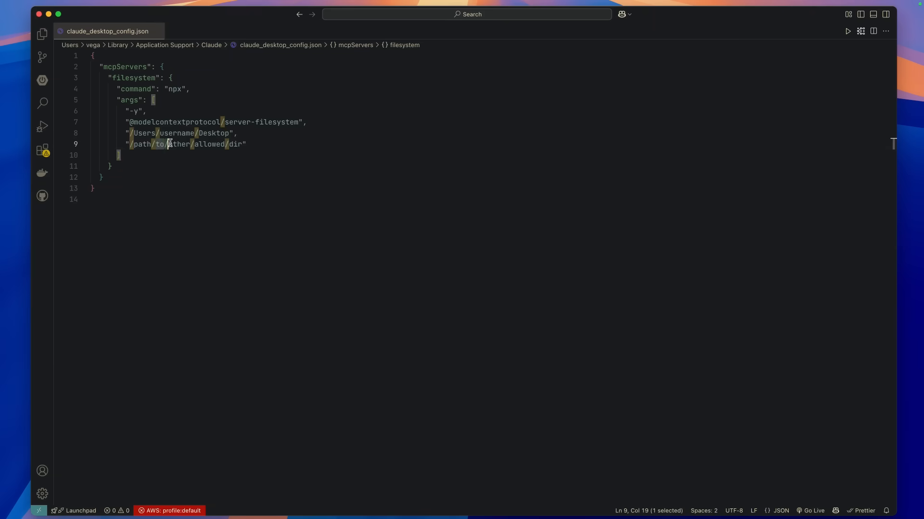
- Point the filesystem server's allowed paths at /Users/vega/dev and /Users/vega/Downloads
text(vega)
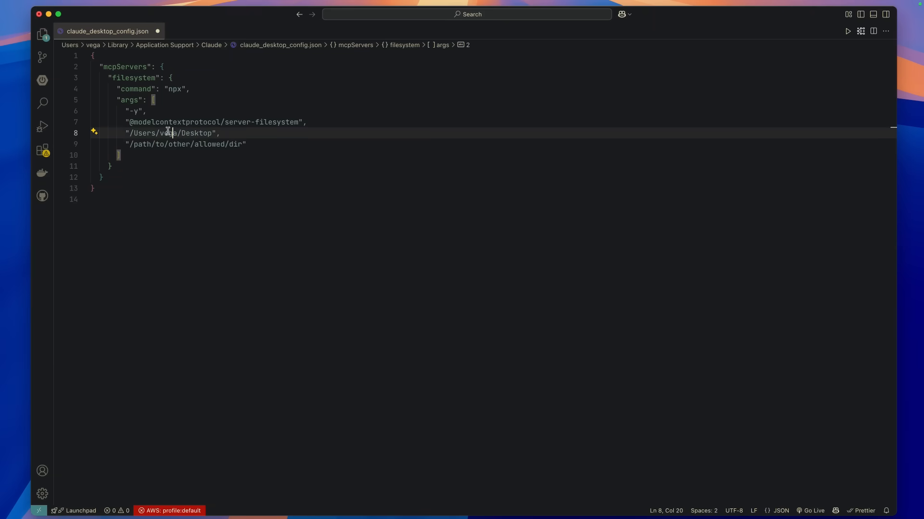
text(/dev)
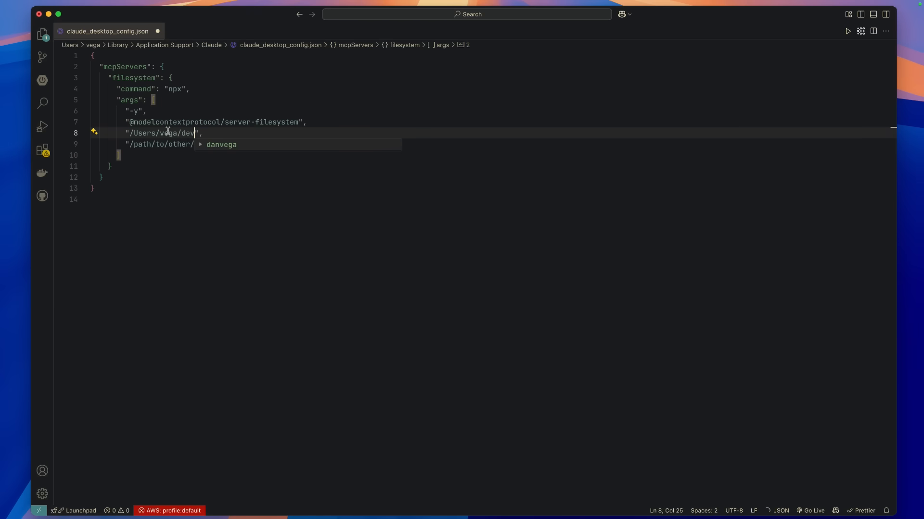
text(allowed/dir)
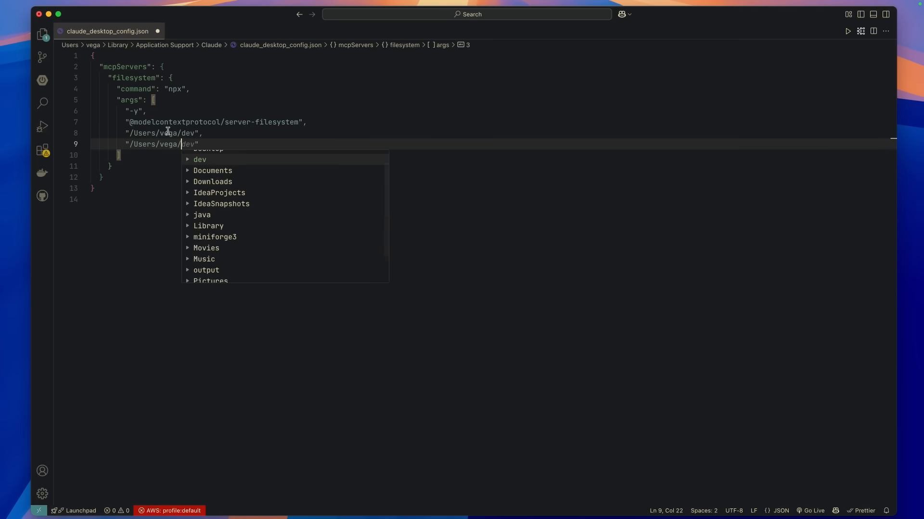
text(Down)
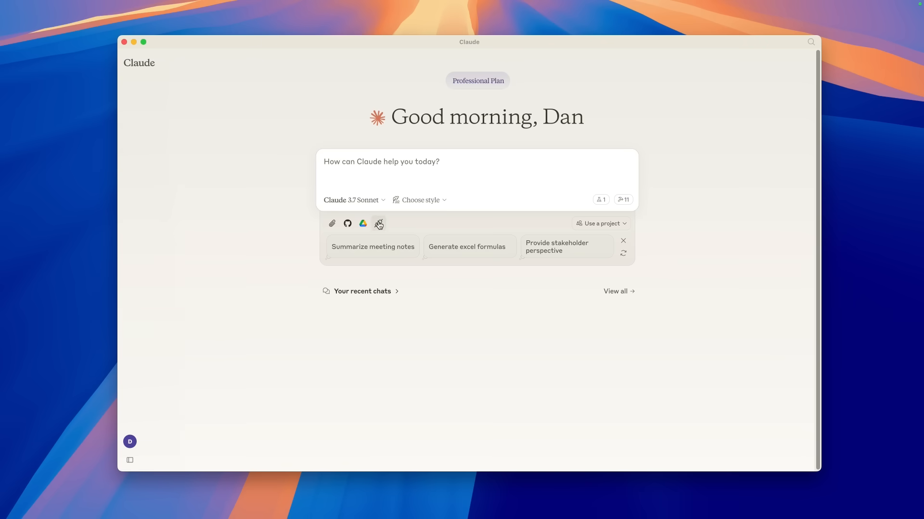
mouse_move(379, 224)
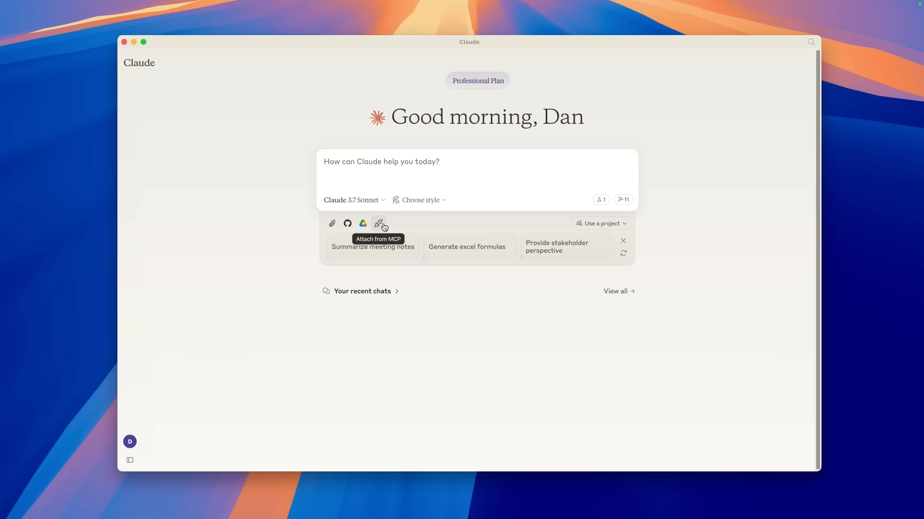
- Bring up the Share context with Claude dialog via Attach from MCP
click(380, 224)
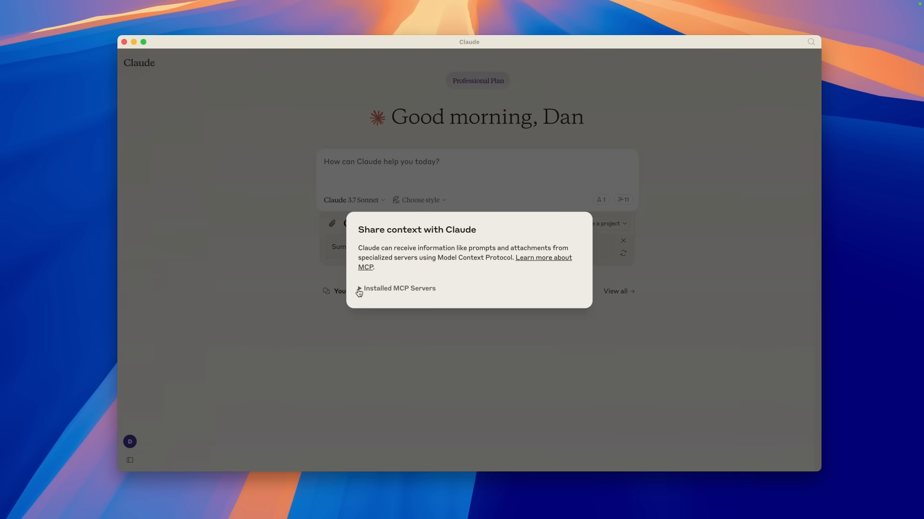
- Expand Installed MCP Servers to confirm secure-filesystem-server 0.2.0 is listed
click(360, 289)
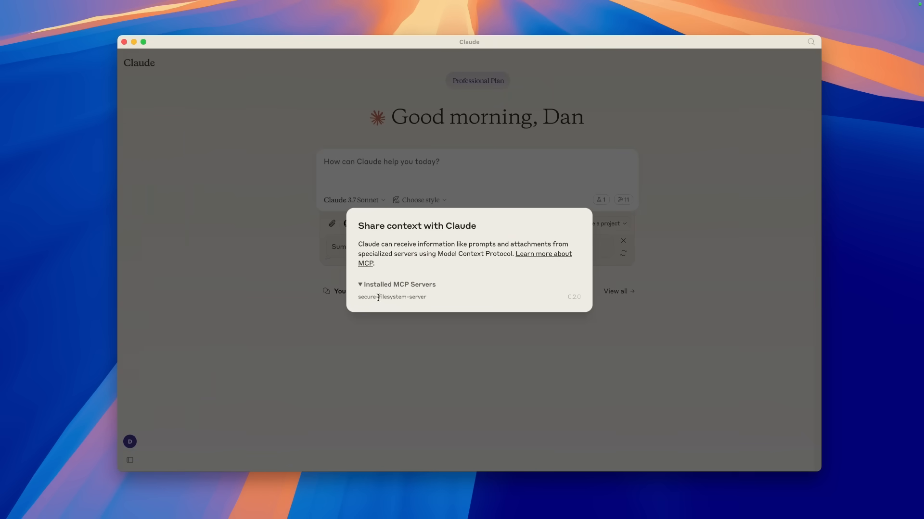
mouse_move(569, 296)
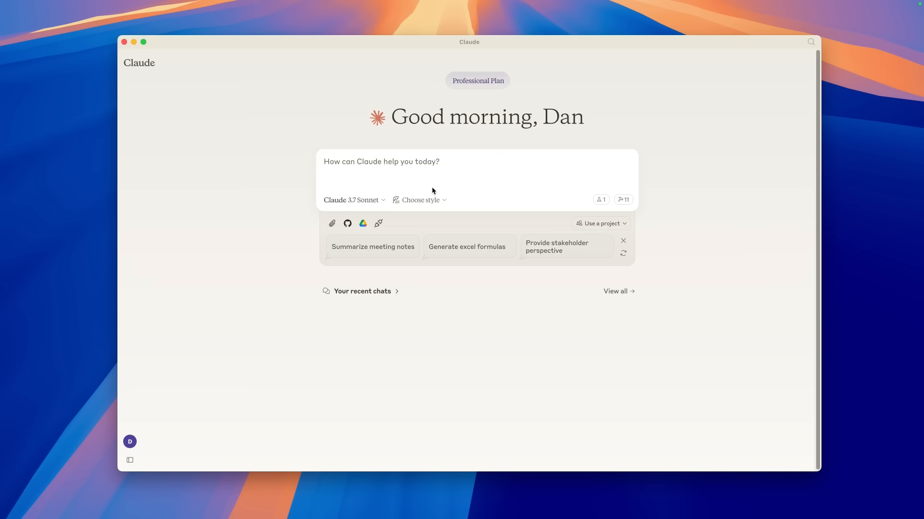
mouse_move(623, 200)
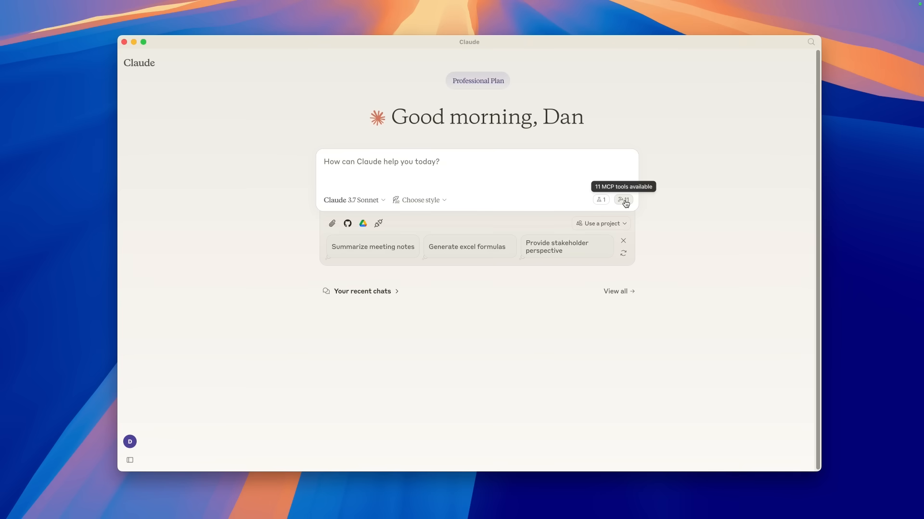
click(623, 200)
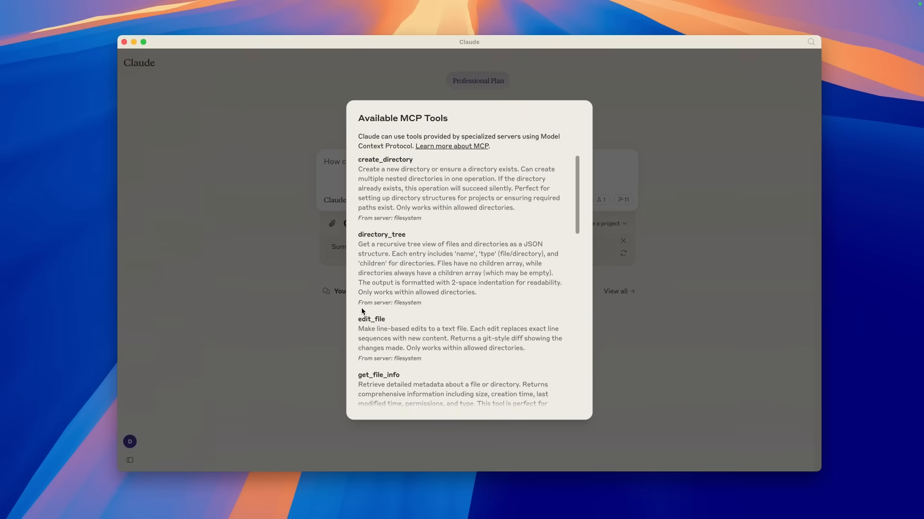
scroll(down, 3)
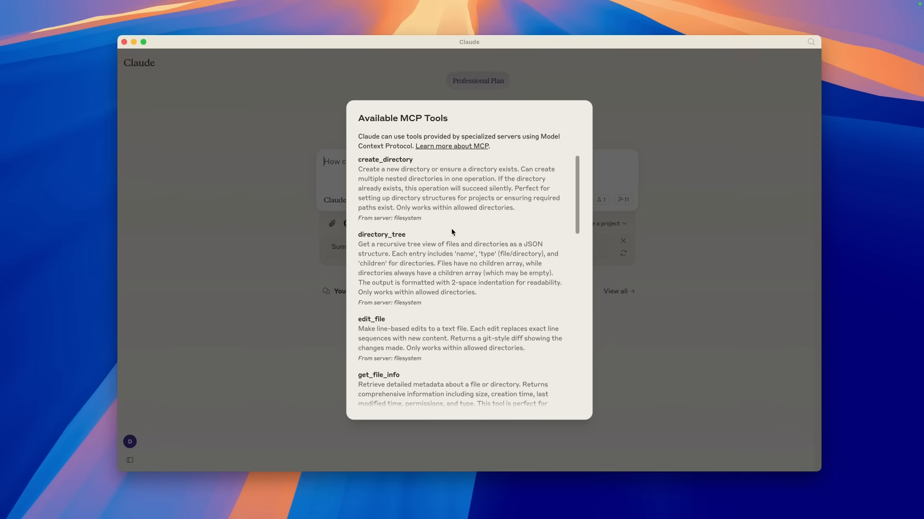
scroll(down, 3)
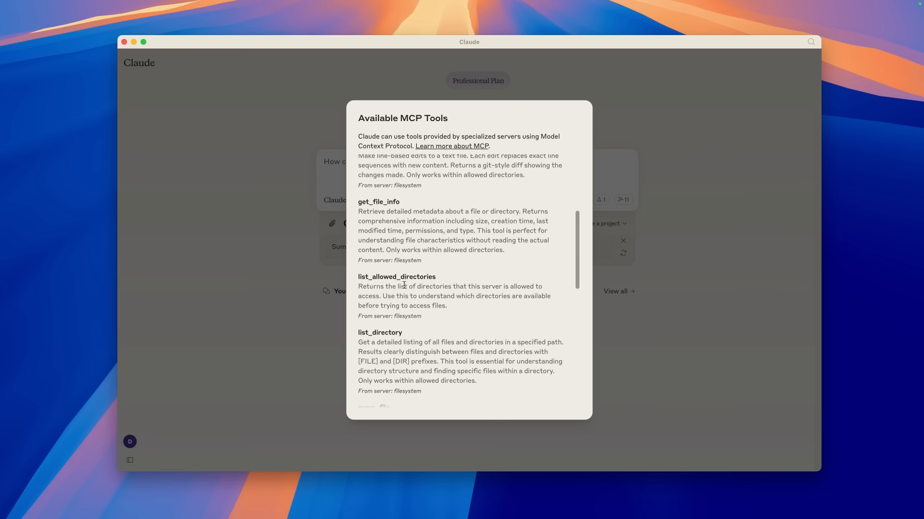
scroll(down, 3)
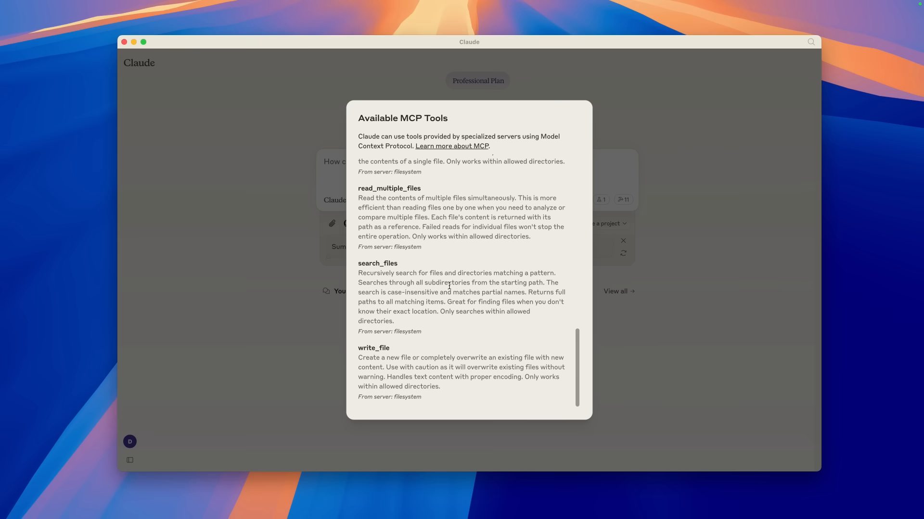
mouse_move(303, 333)
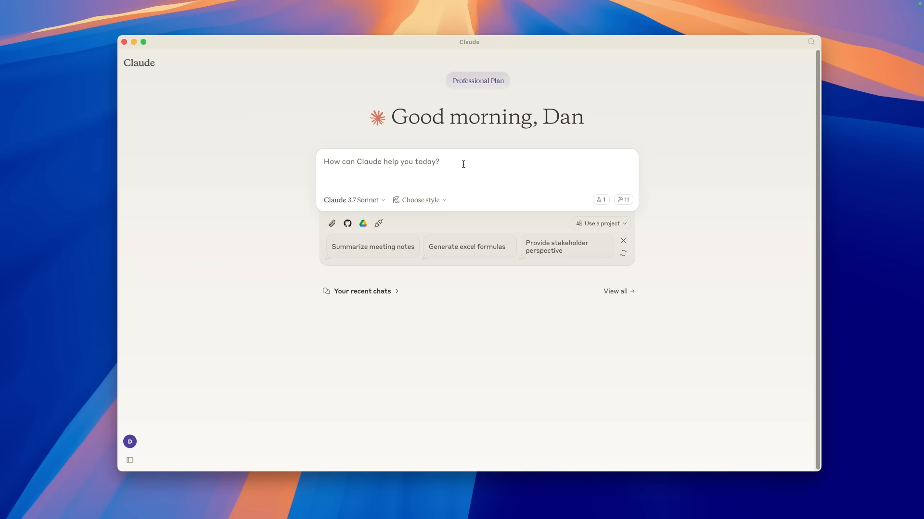
- Ask Claude how many files are in the Downloads folder, requesting just the number
text(How many files do)
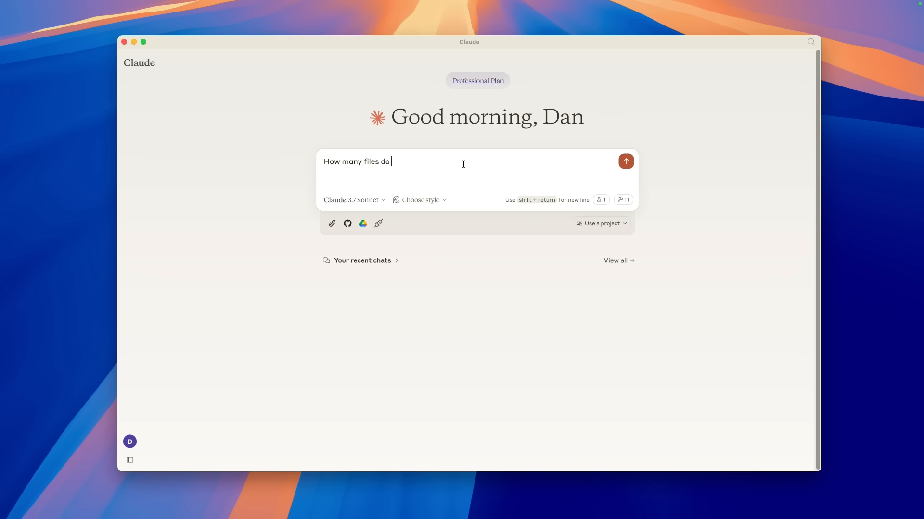
text(I have in my downloads folder, j)
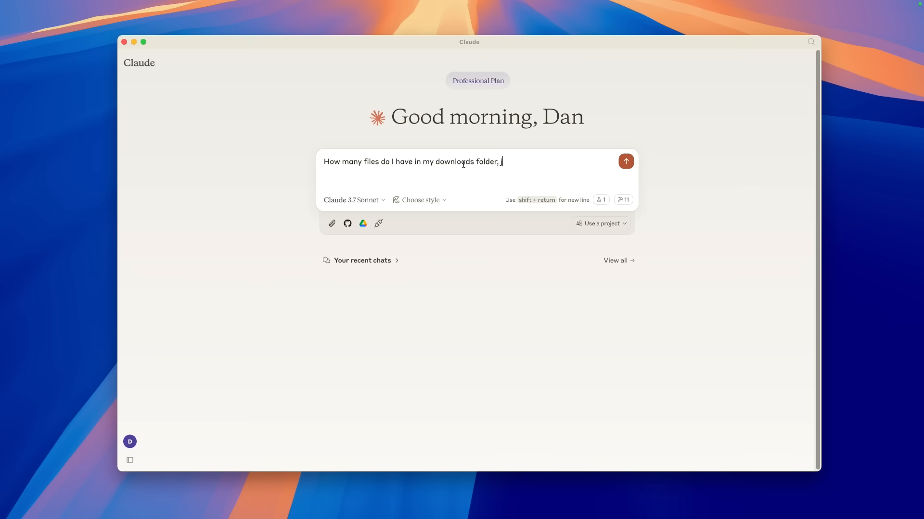
text(ust give me the n)
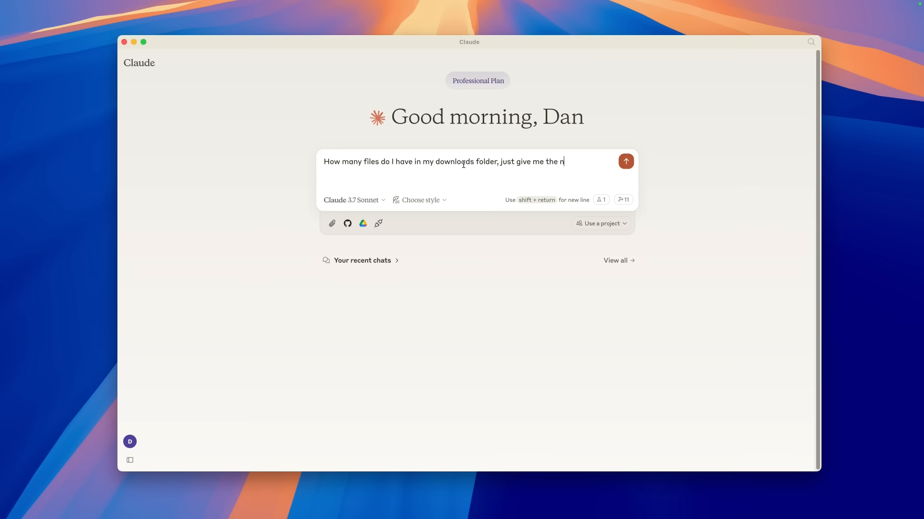
click(626, 161)
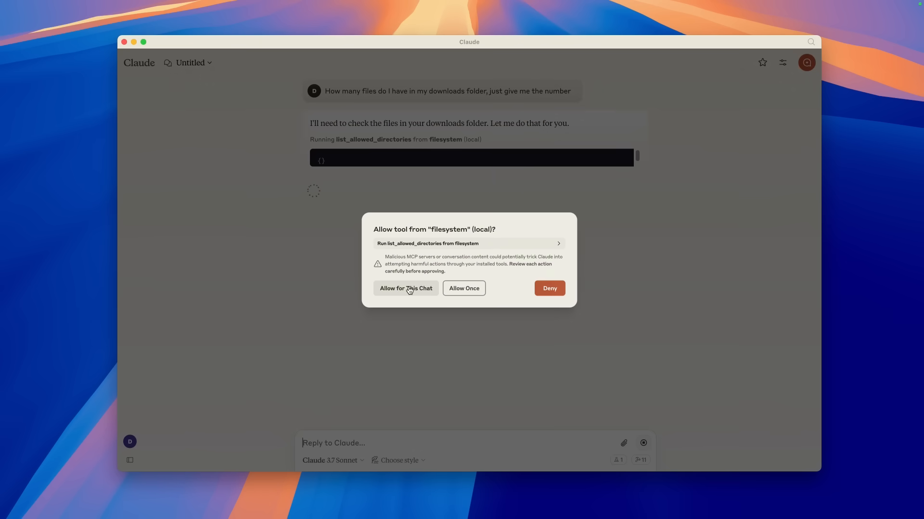
- Allow the filesystem tool for this chat so Claude can list Downloads and answer 98 files
click(405, 288)
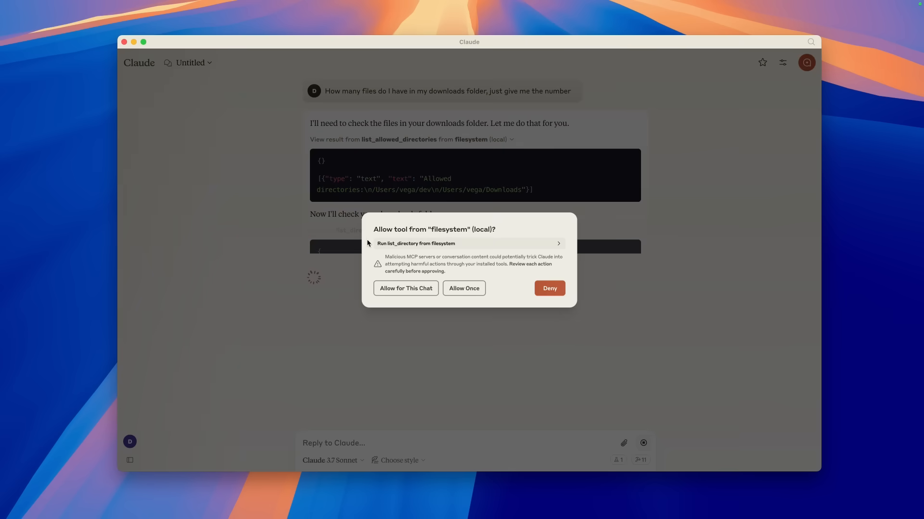
click(463, 288)
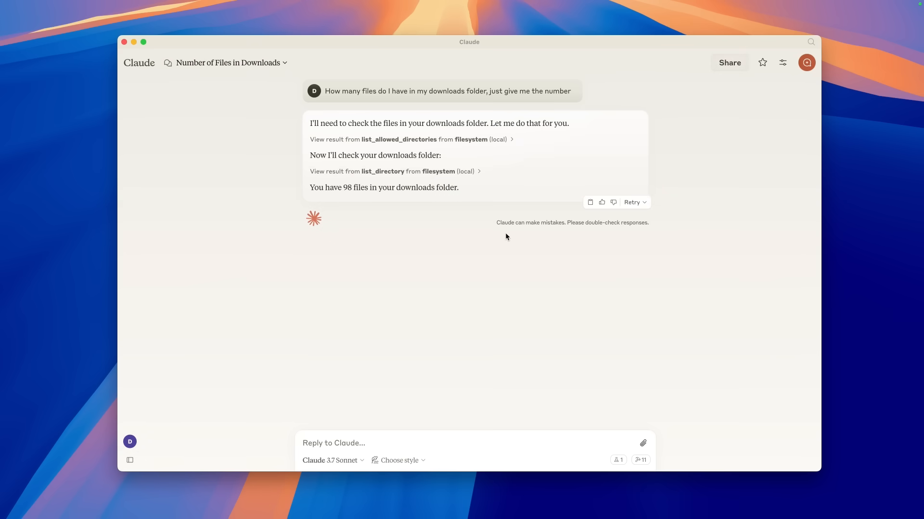
mouse_move(490, 253)
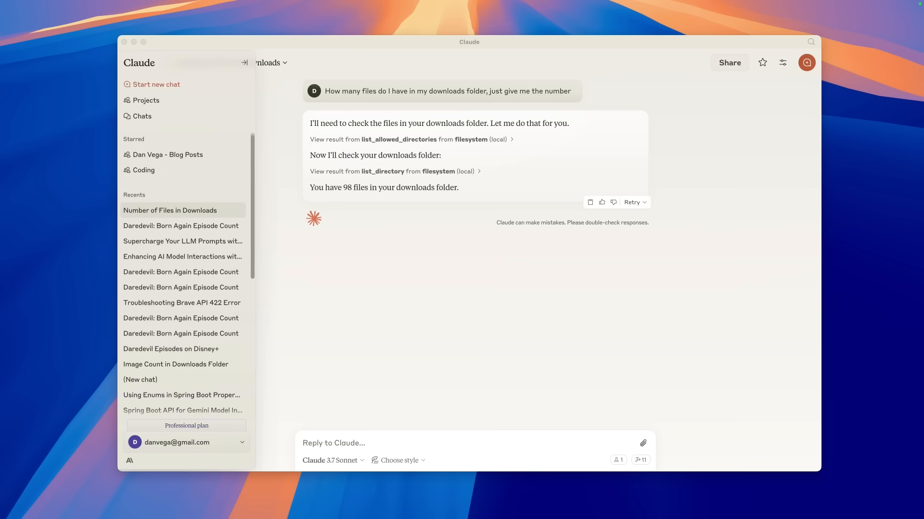
- Start a fresh chat, returning to the home screen now showing 13 MCP tools
click(243, 63)
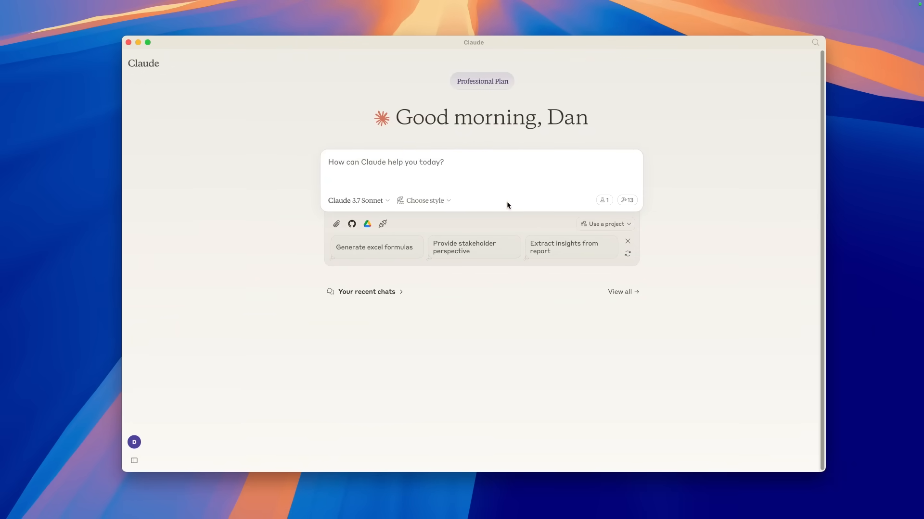
click(382, 224)
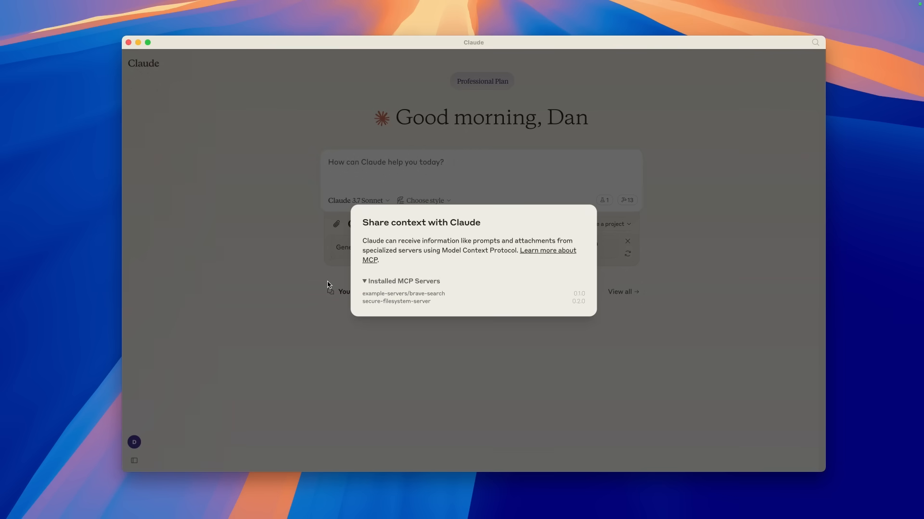
mouse_move(391, 294)
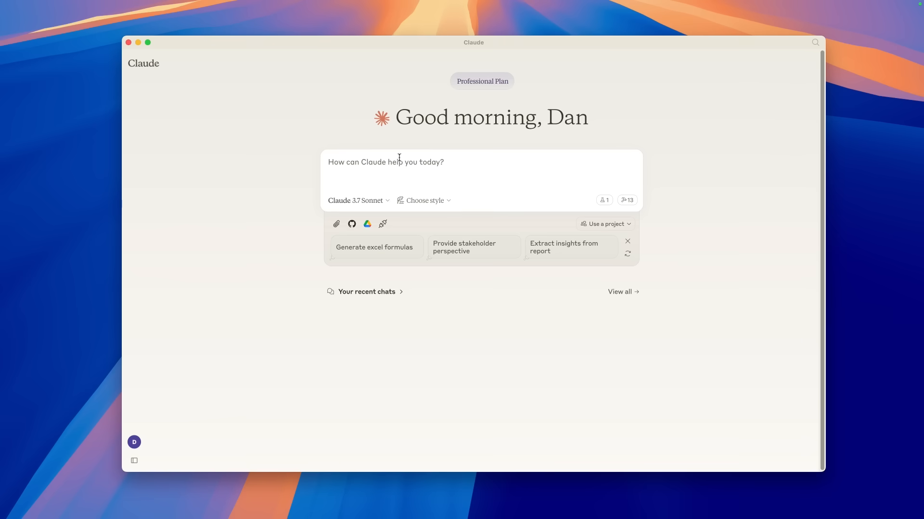
click(382, 224)
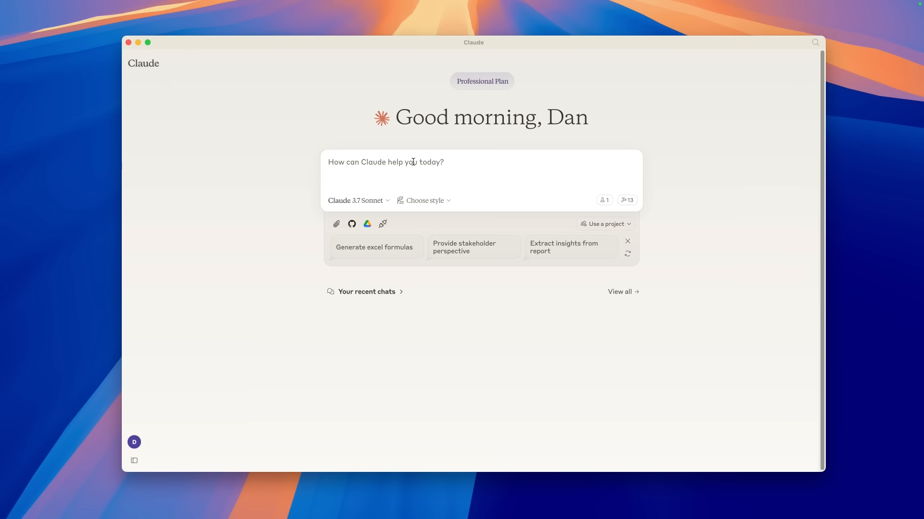
- Ask 'How many episodes of Daredevil Born again are available?' and begin a follow-up asking Claude to search
text(H)
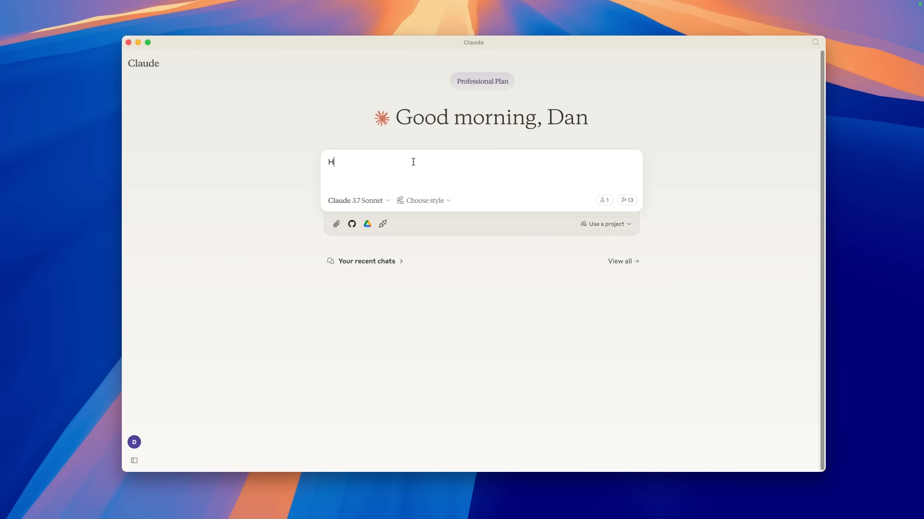
text(ow many p)
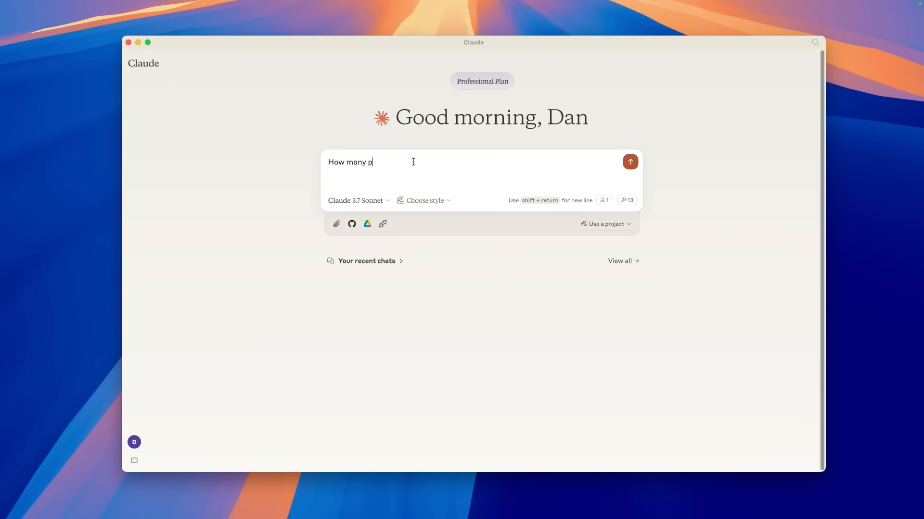
text(episodes of)
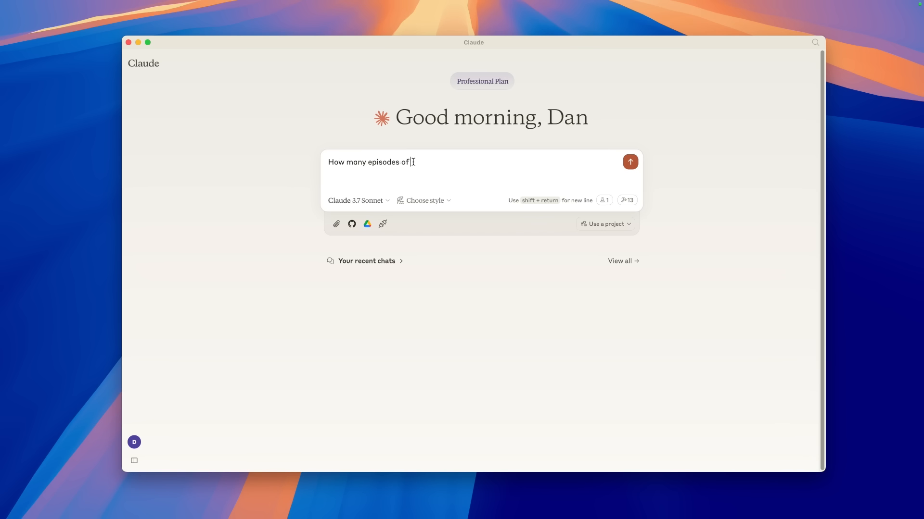
text(Daredevil Born)
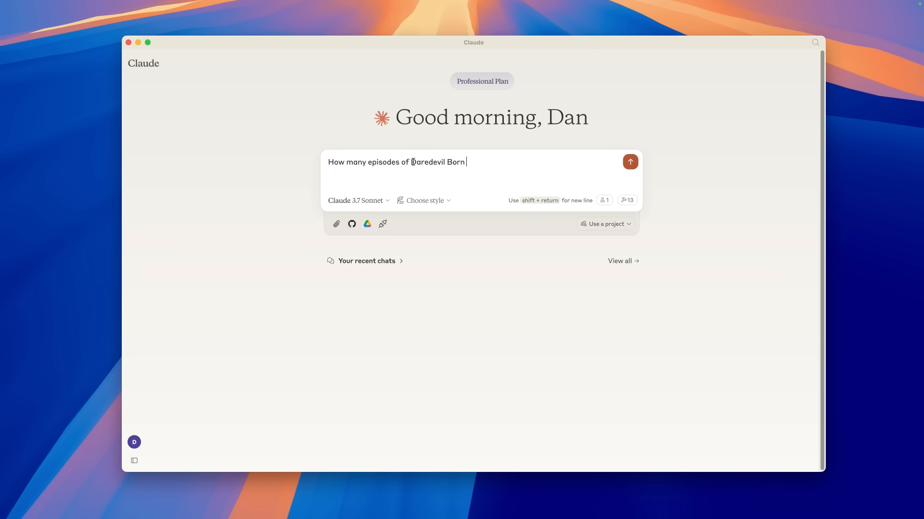
text(again are a)
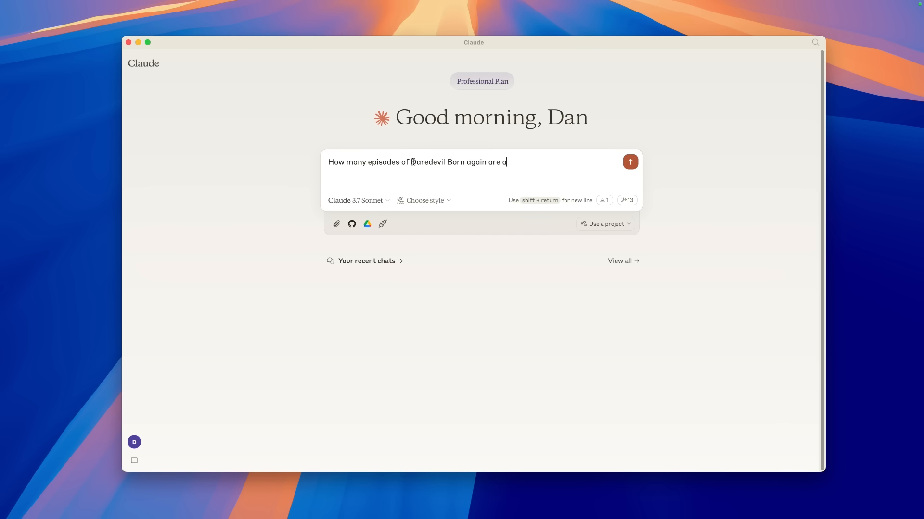
text(vail)
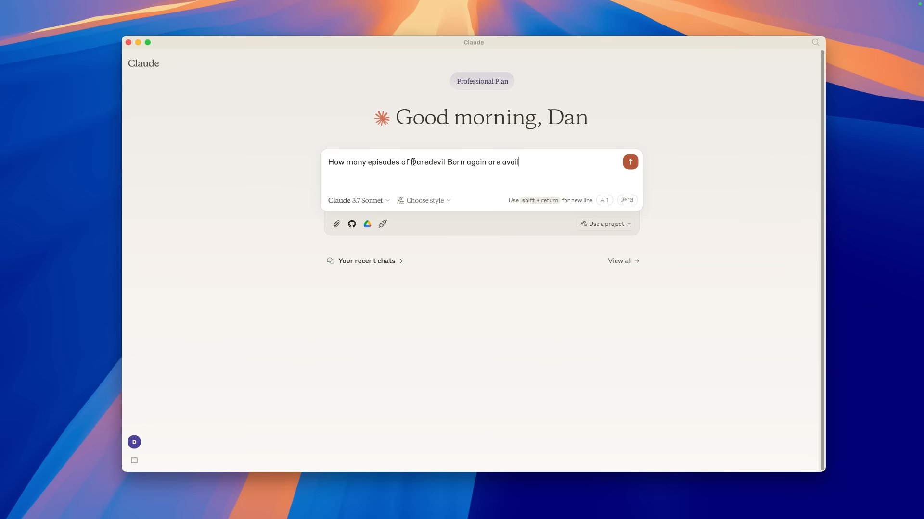
text(able?)
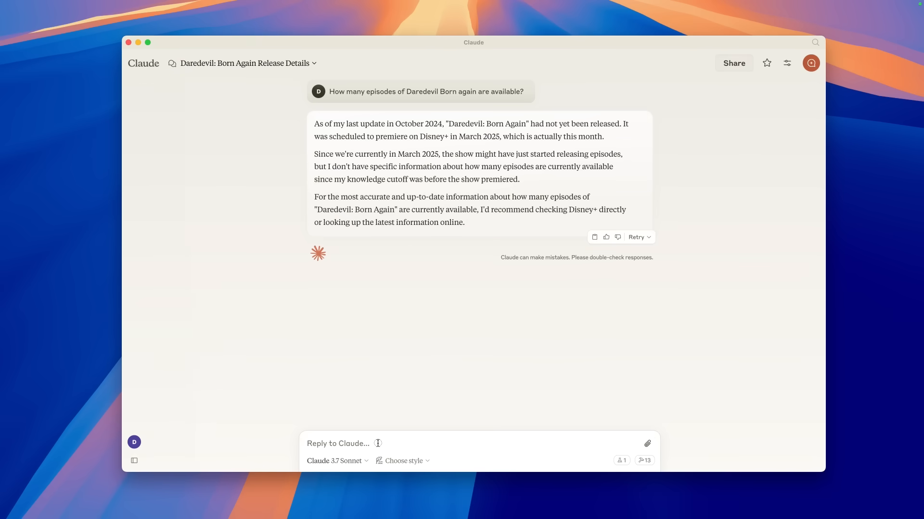
text(can you u)
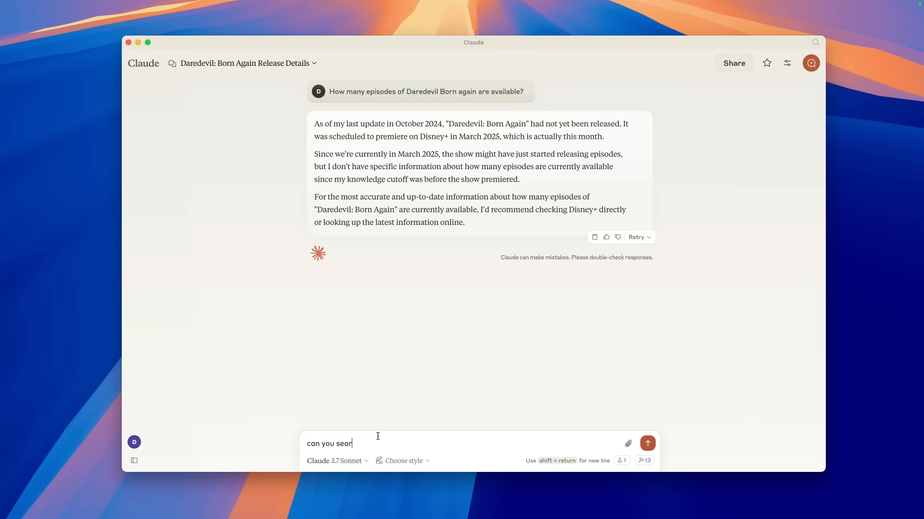
- Send 'can you search for this info' so Claude uses brave_web_search and reports 3 episodes available
text(ch for this info)
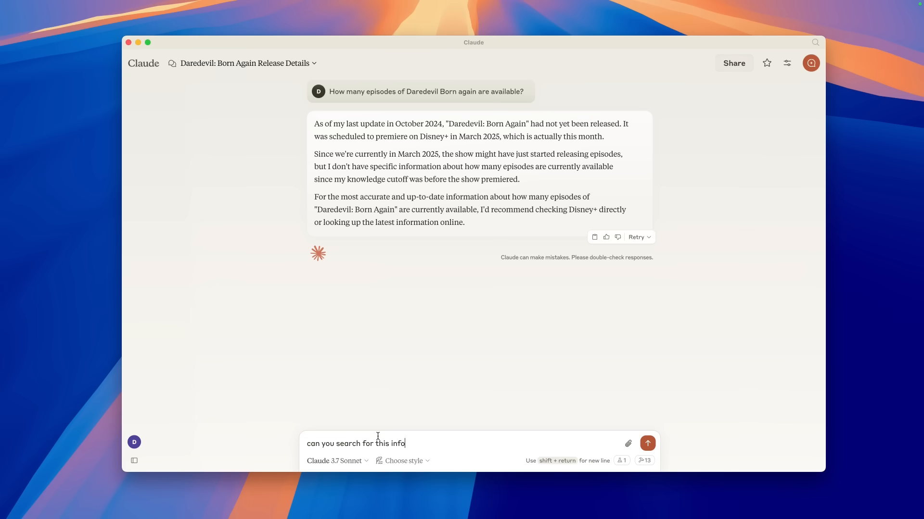
click(647, 444)
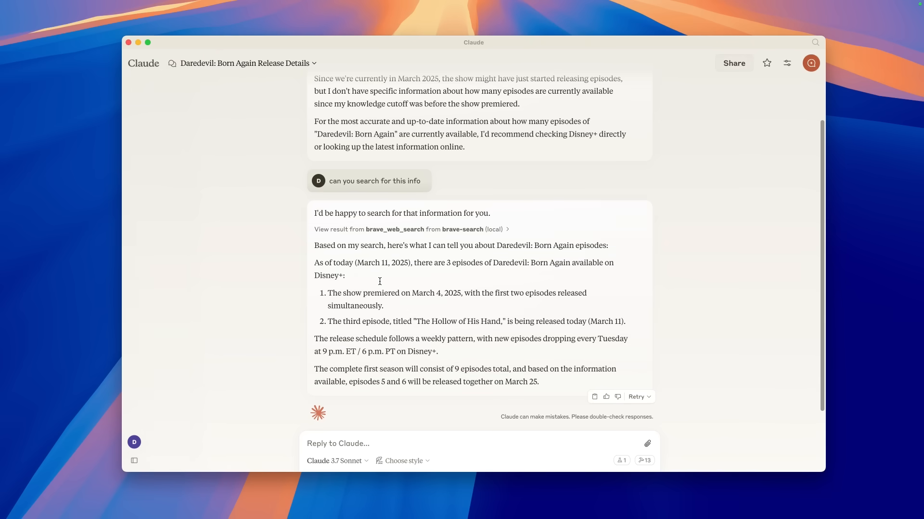
mouse_move(446, 294)
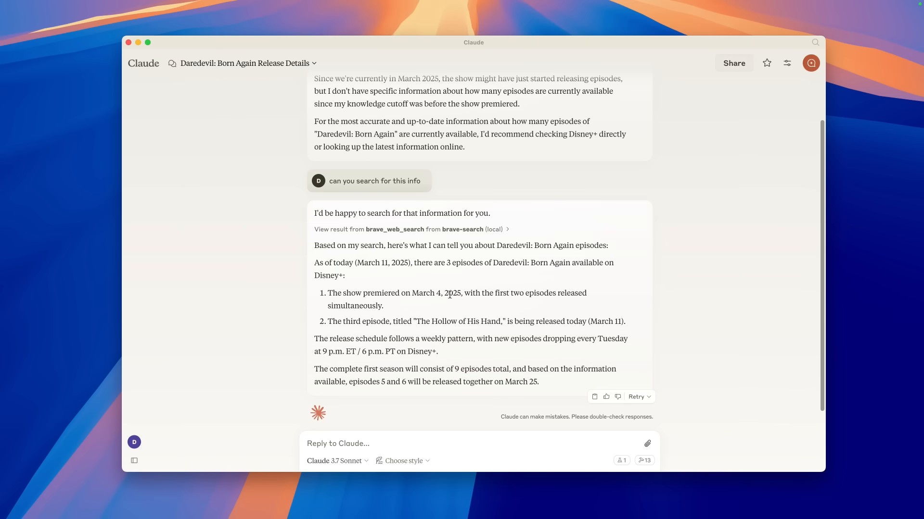
mouse_move(383, 321)
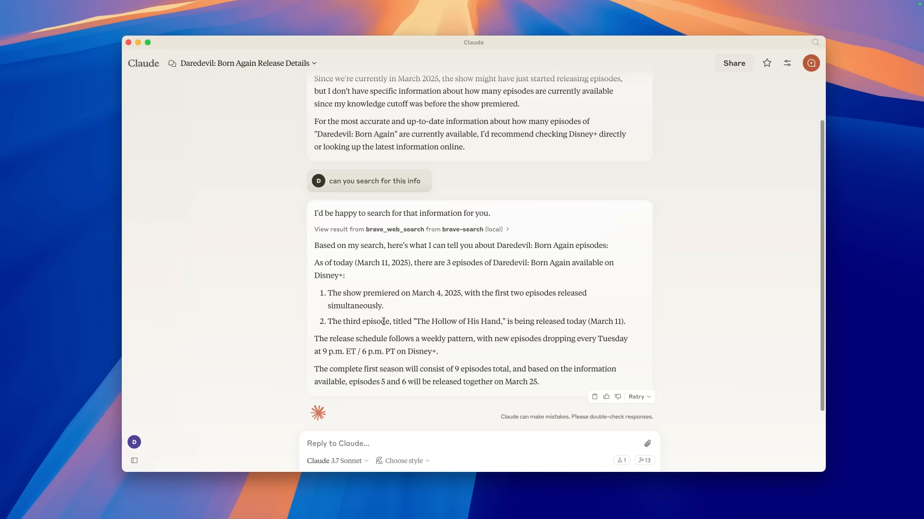
mouse_move(527, 341)
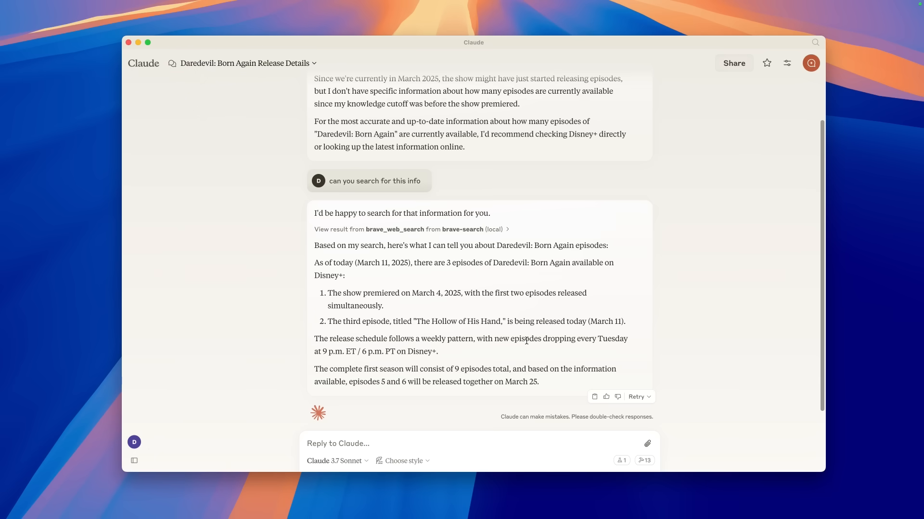
mouse_move(444, 319)
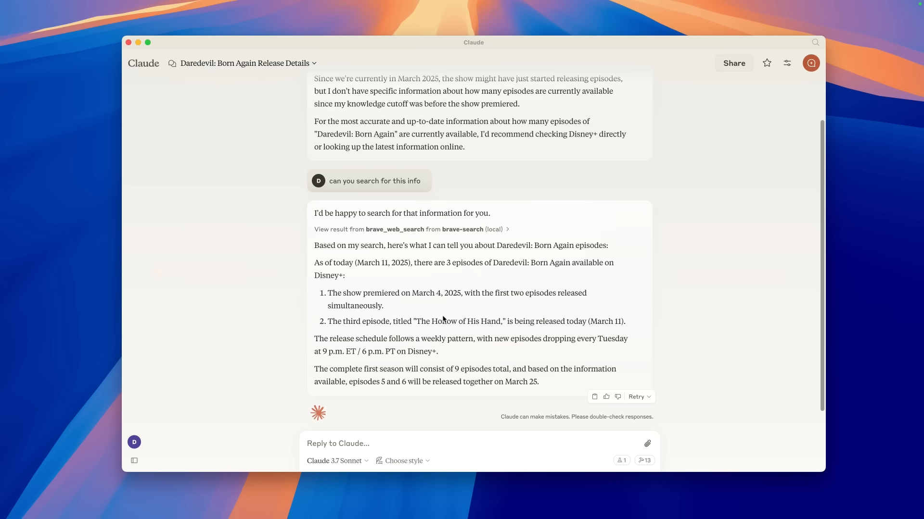
mouse_move(378, 334)
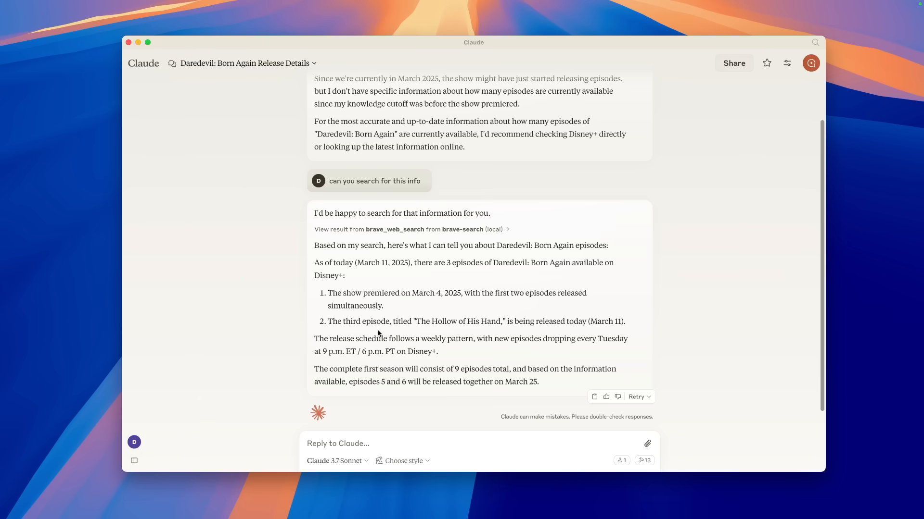
mouse_move(404, 329)
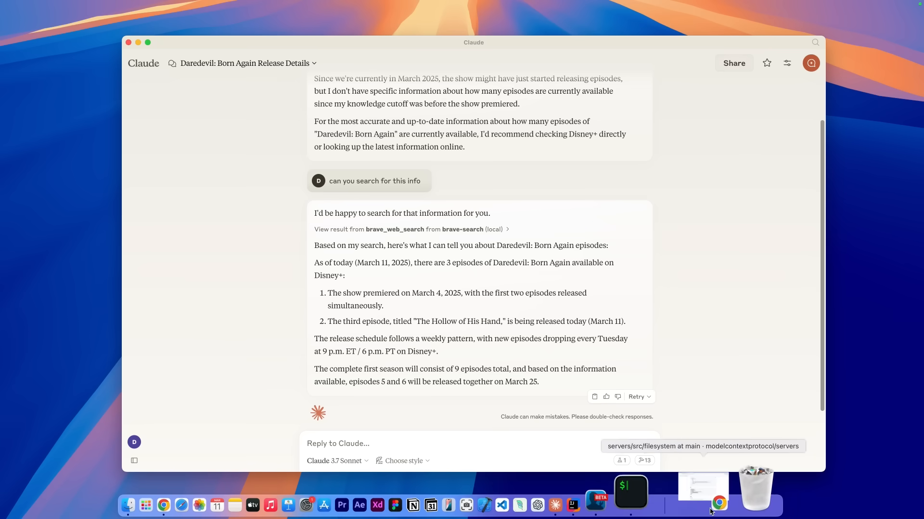
- Switch to Chrome's Example Servers MCP docs page and scroll through the reference server list
click(720, 505)
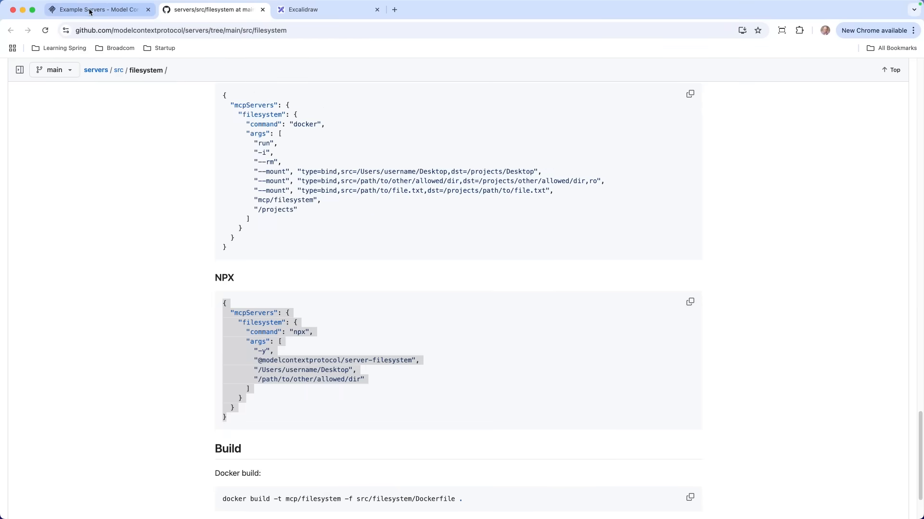
click(97, 10)
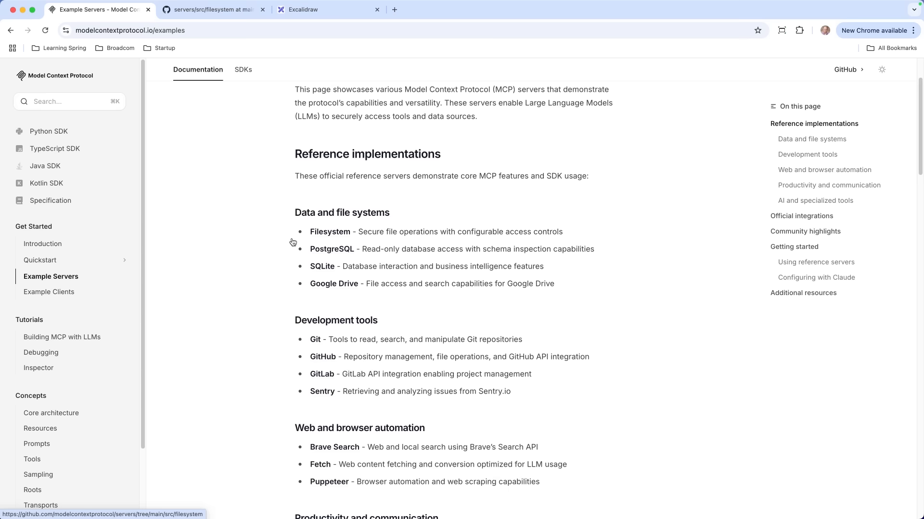
mouse_move(254, 300)
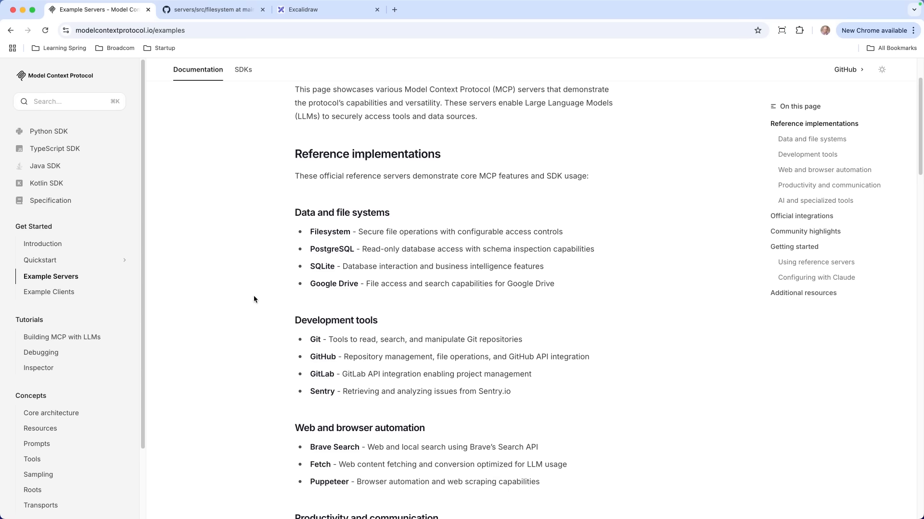
mouse_move(296, 337)
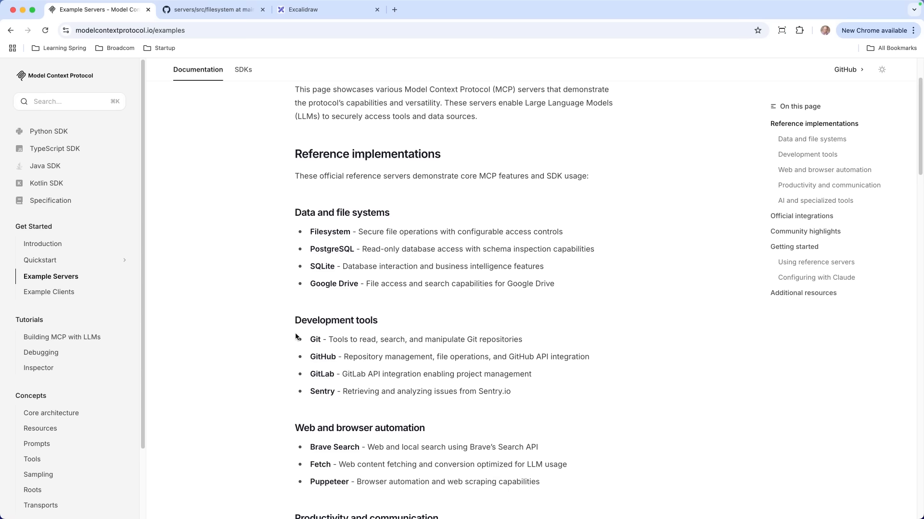
scroll(down, 3)
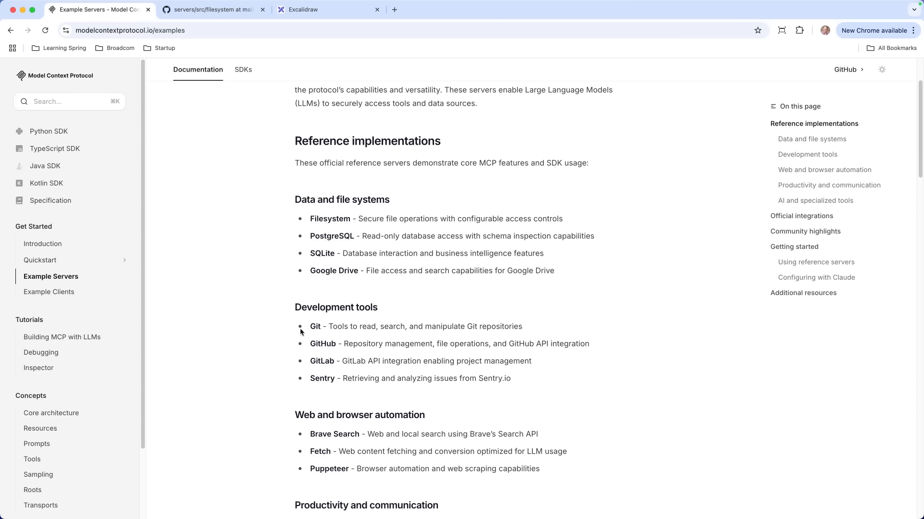
mouse_move(267, 332)
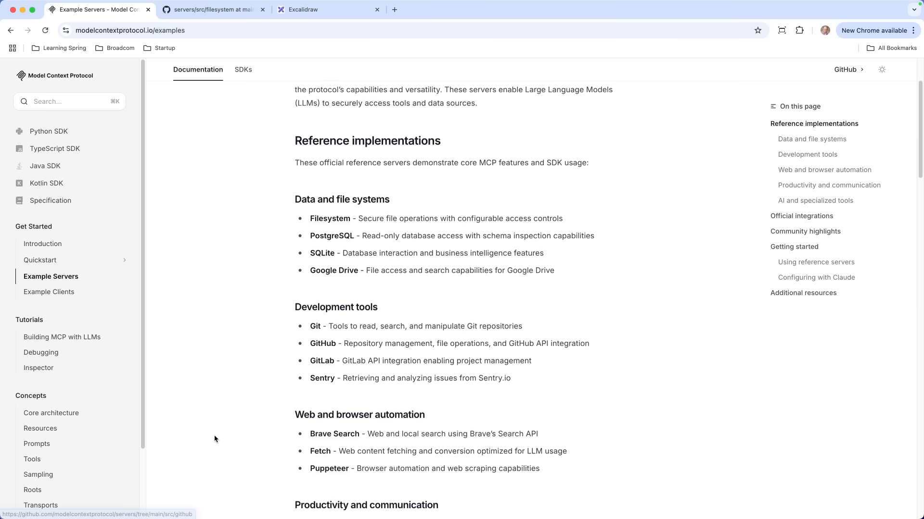
scroll(down, 3)
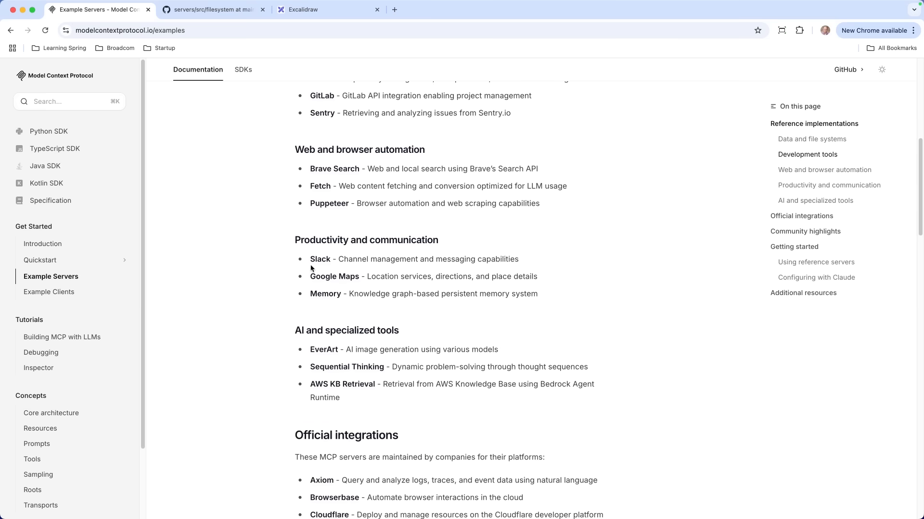
scroll(up, 3)
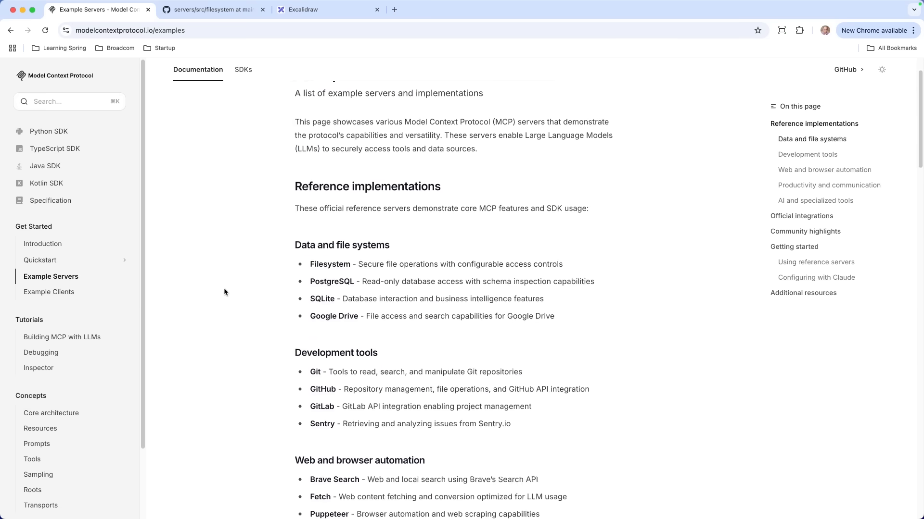
scroll(up, 3)
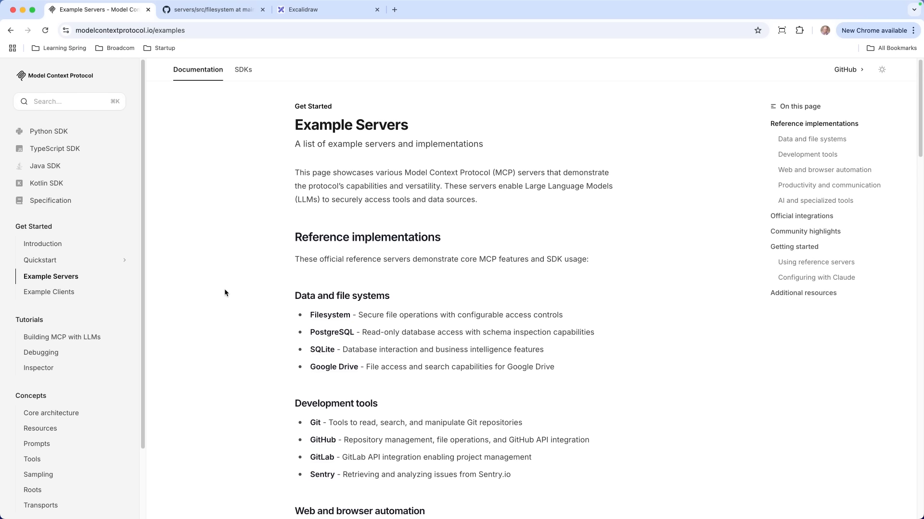